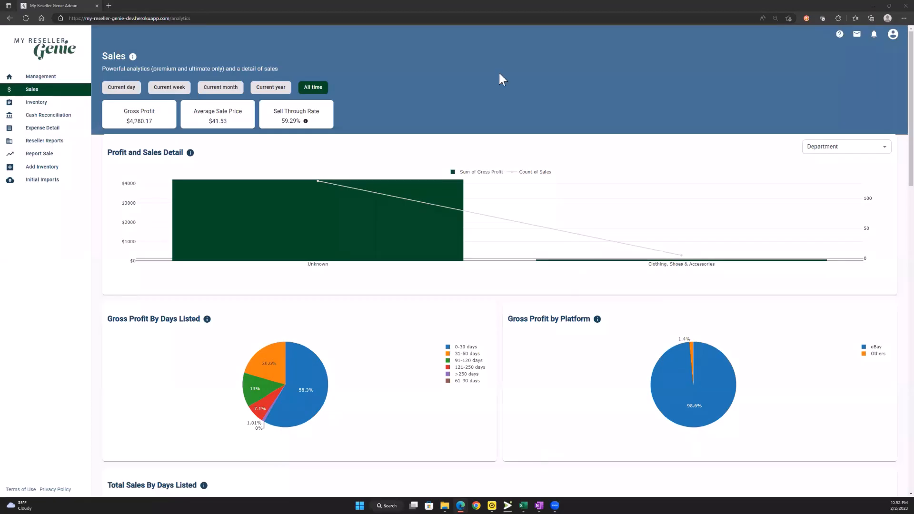
{"action": "mouse_move", "coordinate": [506, 60]}
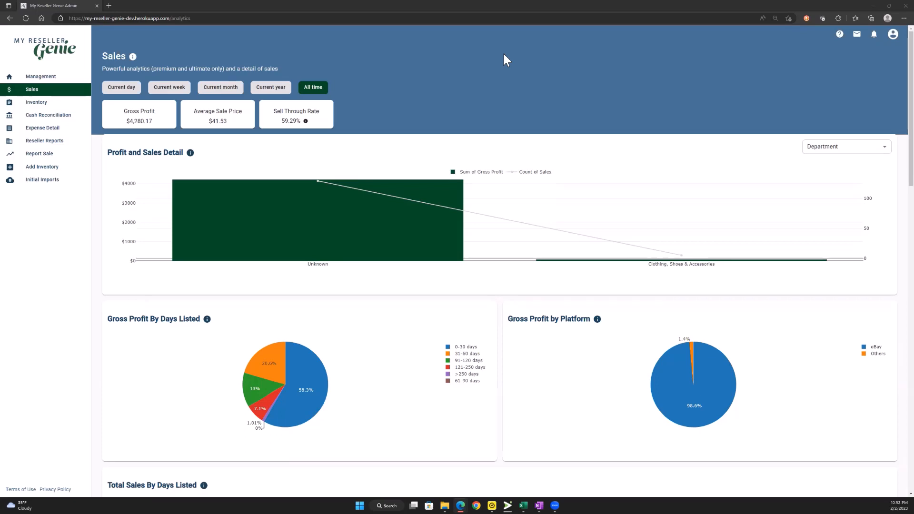
{"action": "mouse_move", "coordinate": [422, 95]}
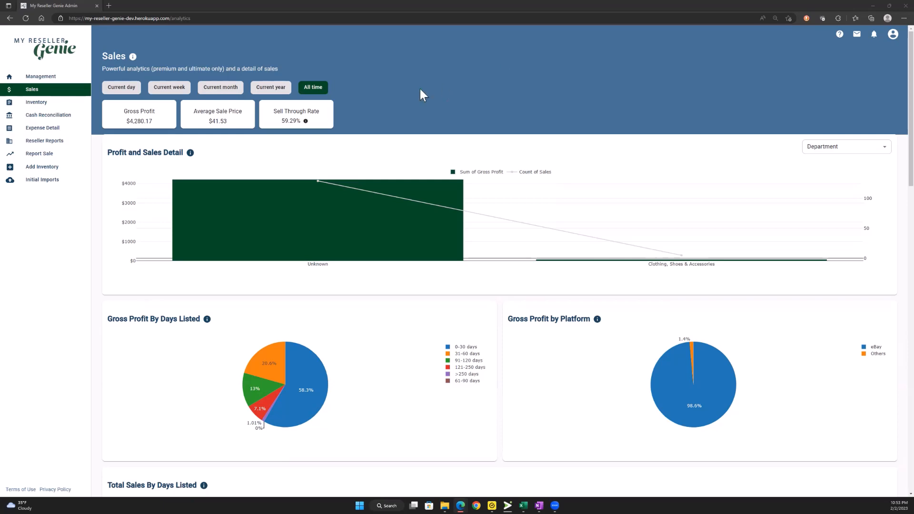
{"action": "mouse_move", "coordinate": [213, 168]}
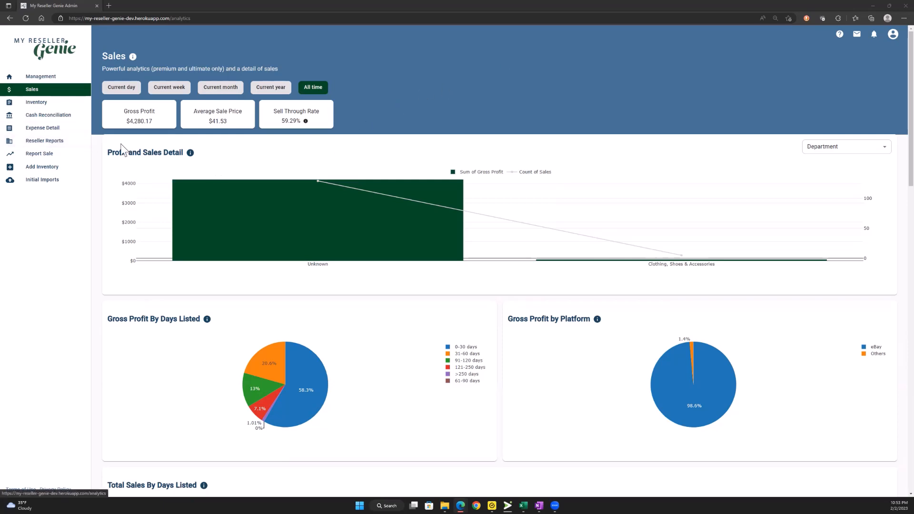
{"action": "mouse_move", "coordinate": [56, 144]}
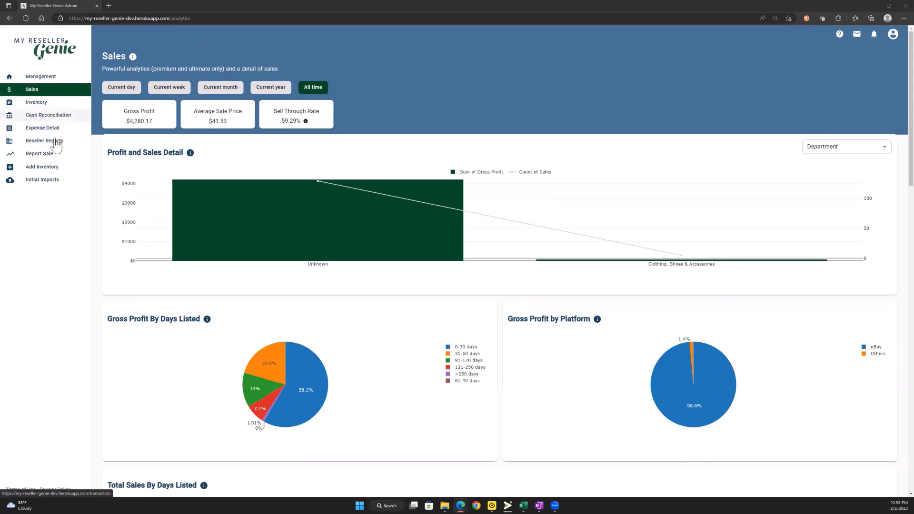
Open Reseller Reports and reselect Profit/Loss Statement from the Report Type dropdown.
{"action": "left_click", "coordinate": [45, 140]}
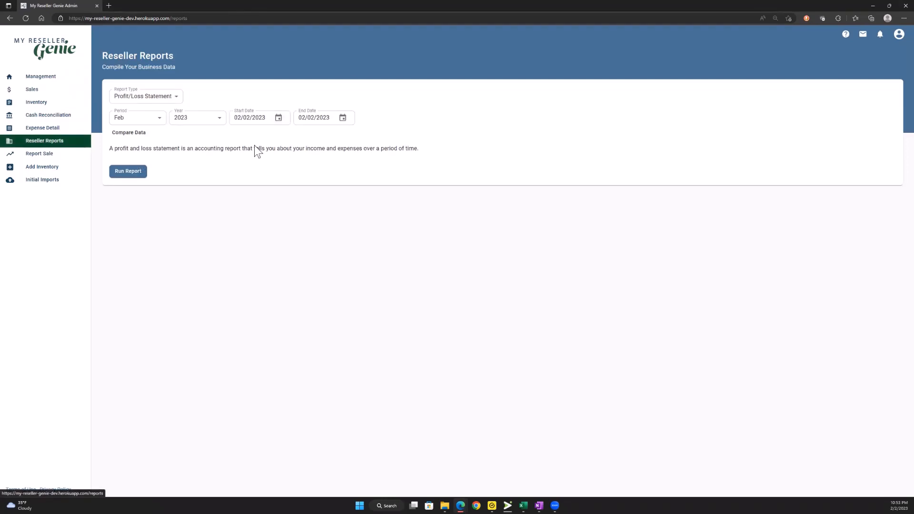
{"action": "mouse_move", "coordinate": [220, 143]}
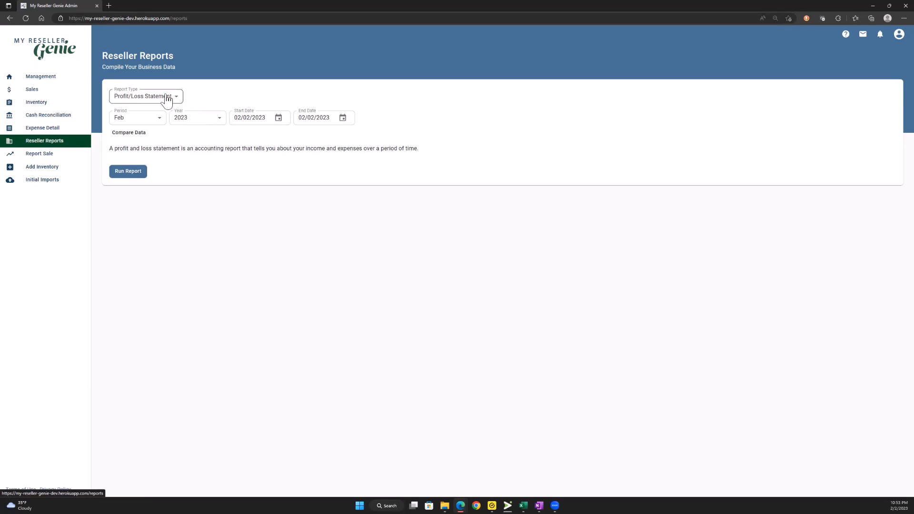
{"action": "left_click", "coordinate": [146, 97]}
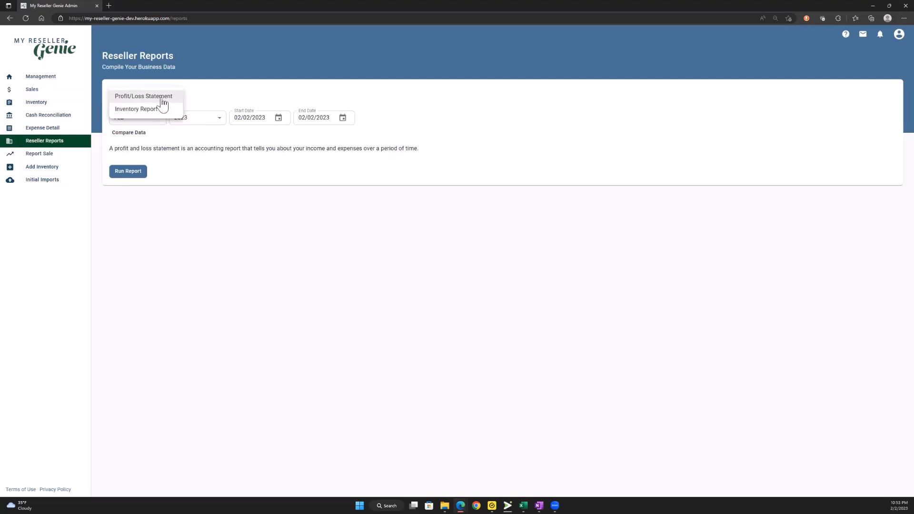
{"action": "left_click", "coordinate": [143, 96]}
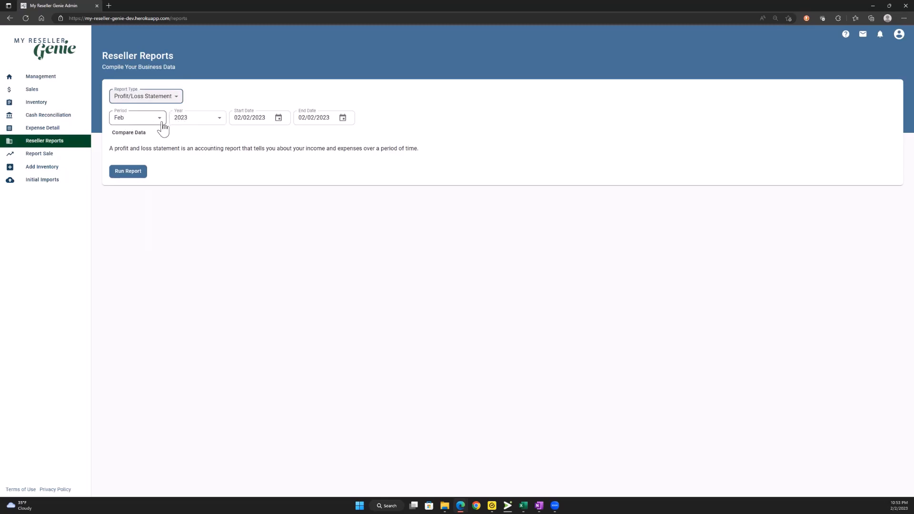
{"action": "mouse_move", "coordinate": [188, 136]}
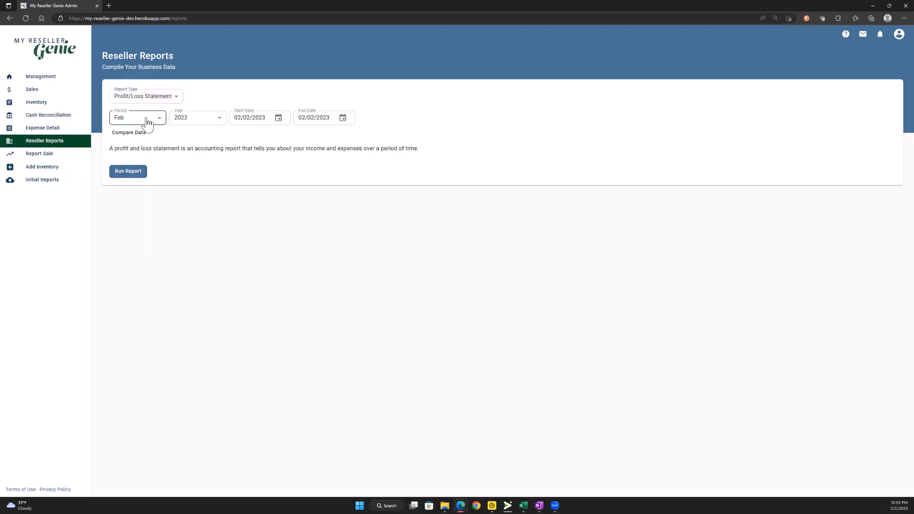
Run the Profit/Loss Statement for February 2023, leaving the period unchanged.
{"action": "left_click", "coordinate": [137, 118]}
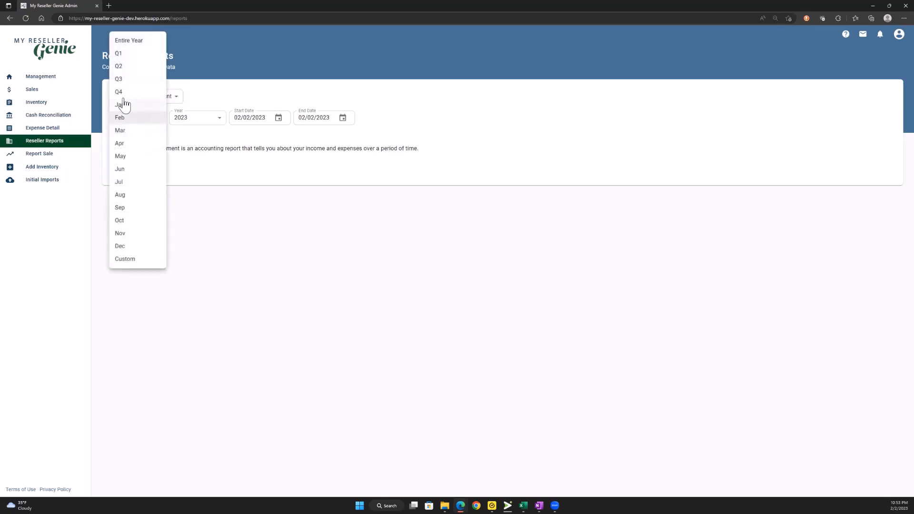
{"action": "mouse_move", "coordinate": [136, 125]}
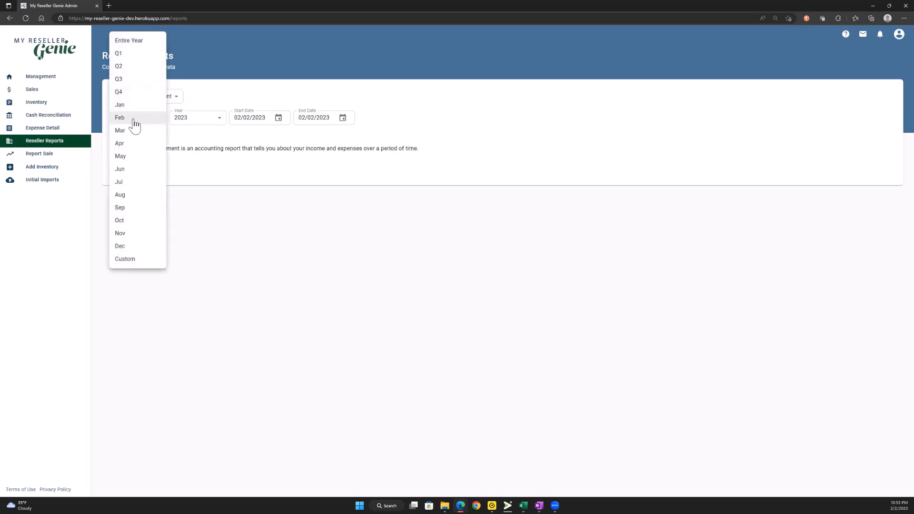
{"action": "mouse_move", "coordinate": [135, 121]}
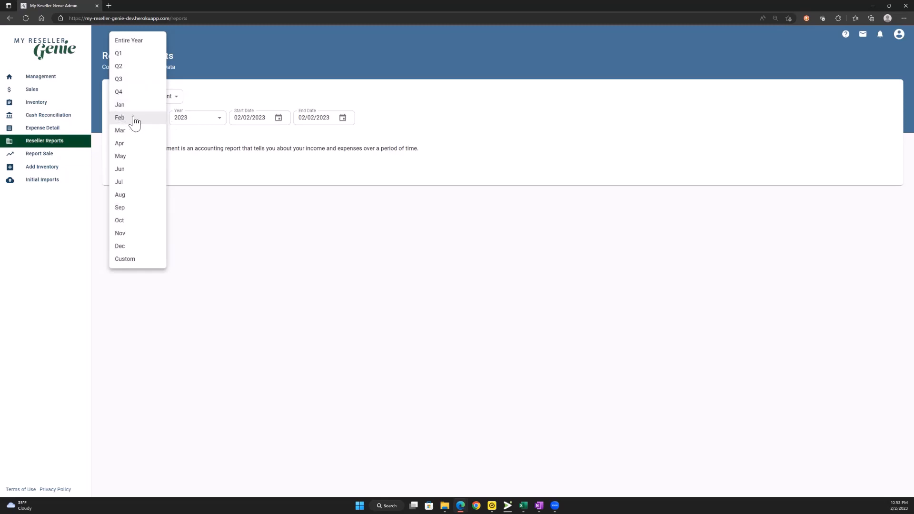
{"action": "mouse_move", "coordinate": [140, 46]}
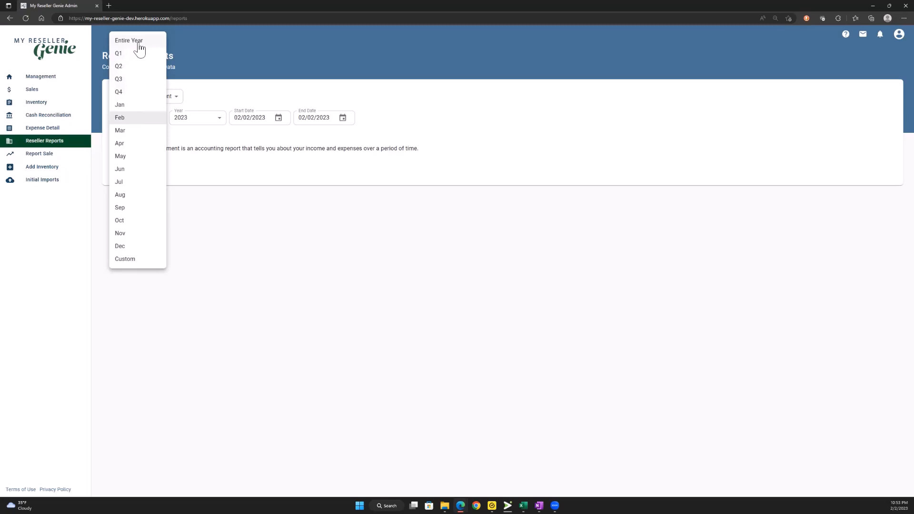
{"action": "mouse_move", "coordinate": [228, 76]}
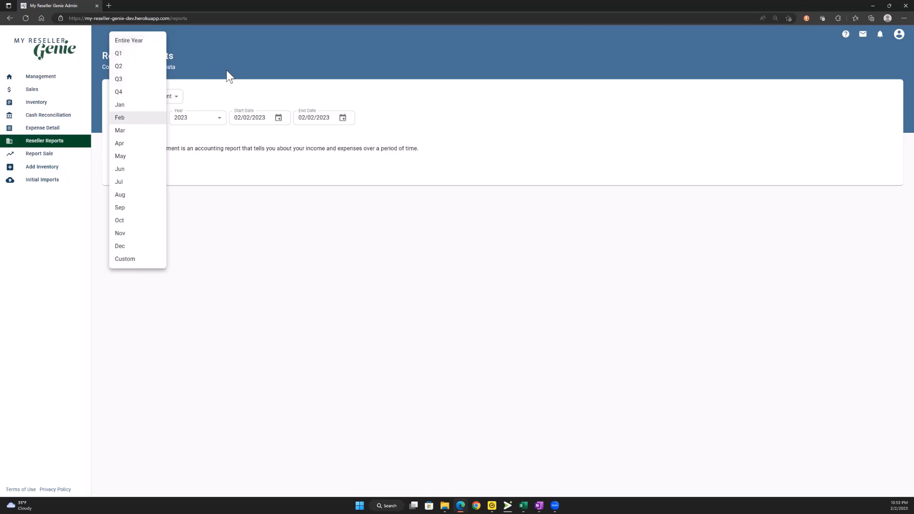
{"action": "left_click", "coordinate": [120, 117]}
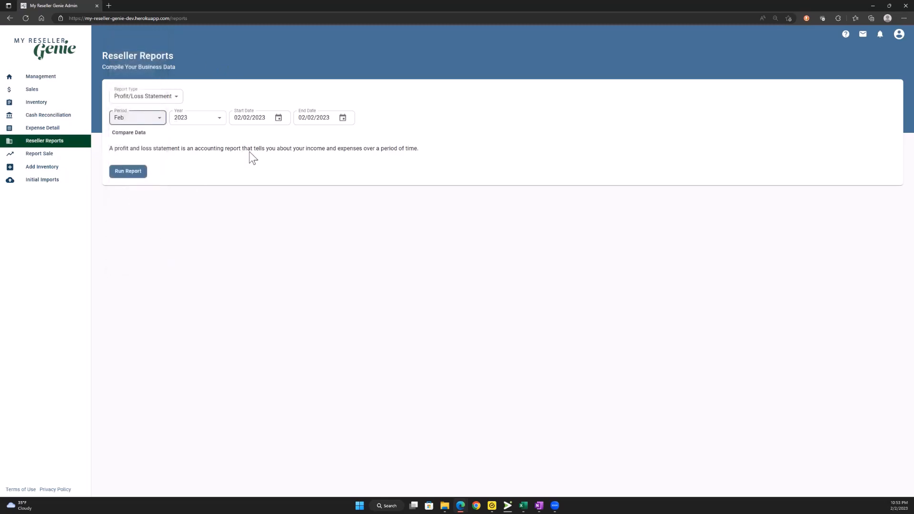
{"action": "left_click", "coordinate": [127, 171]}
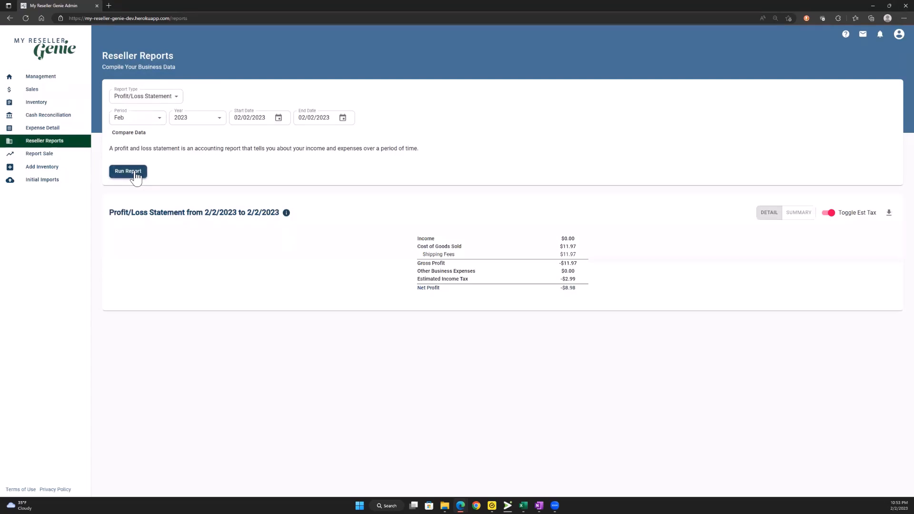
{"action": "mouse_move", "coordinate": [228, 138]}
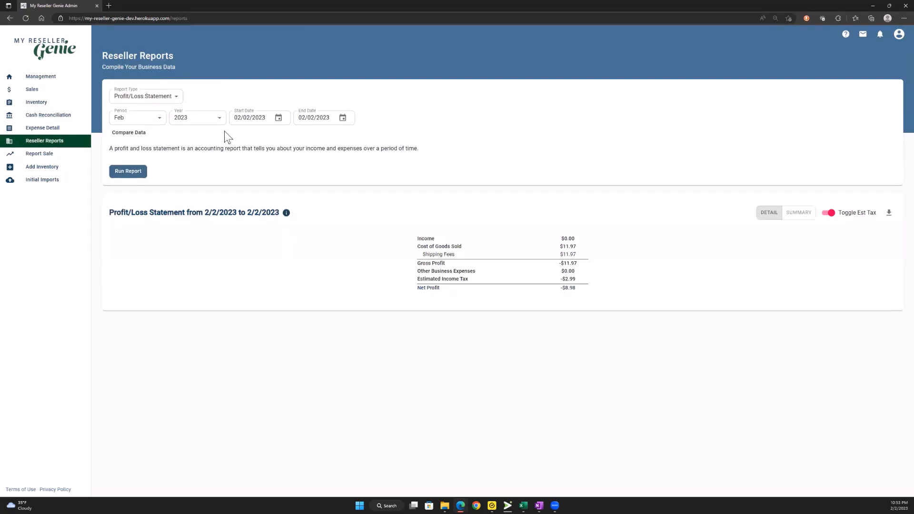
{"action": "mouse_move", "coordinate": [156, 118]}
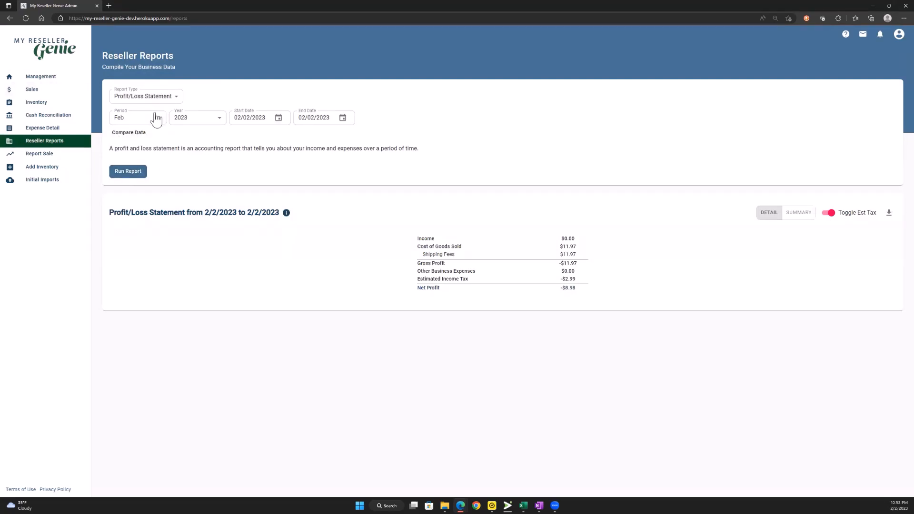
Set the period to Q2 and the year to 2022, then run the report.
{"action": "left_click", "coordinate": [137, 118]}
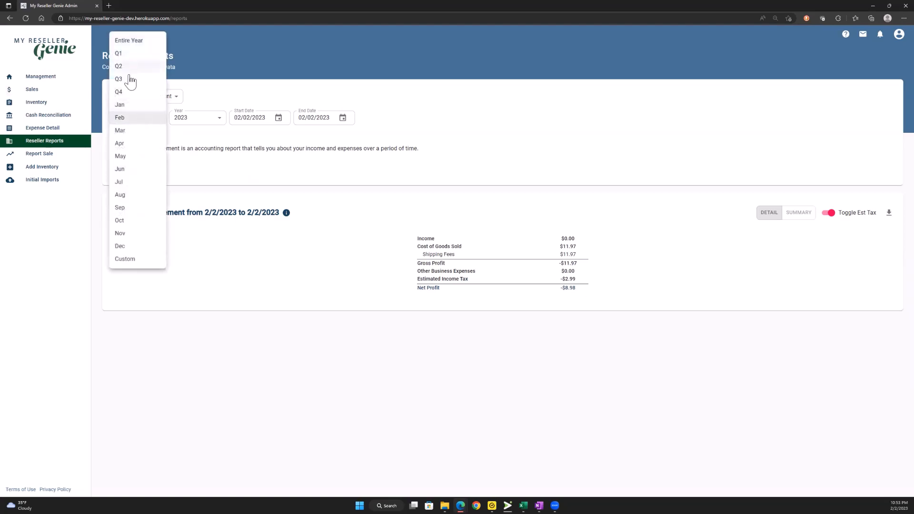
{"action": "left_click", "coordinate": [118, 66]}
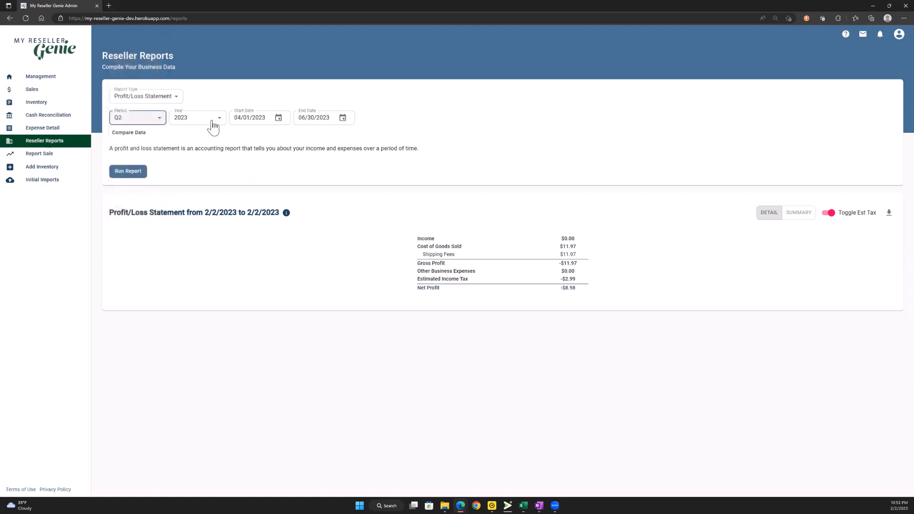
{"action": "left_click", "coordinate": [197, 117]}
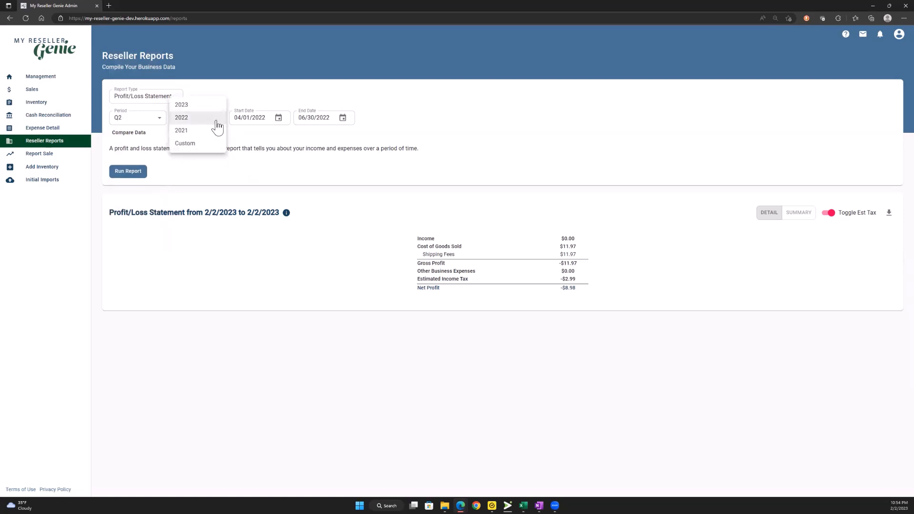
{"action": "left_click", "coordinate": [181, 117]}
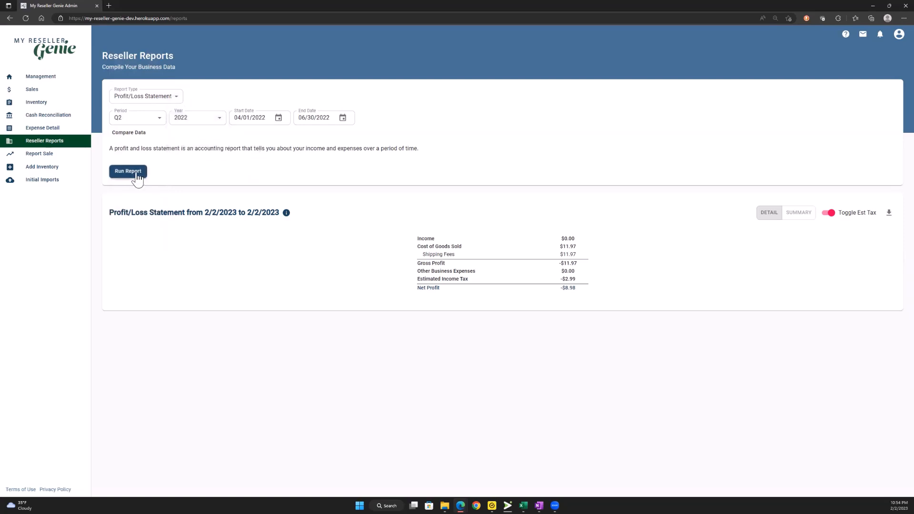
{"action": "left_click", "coordinate": [127, 171]}
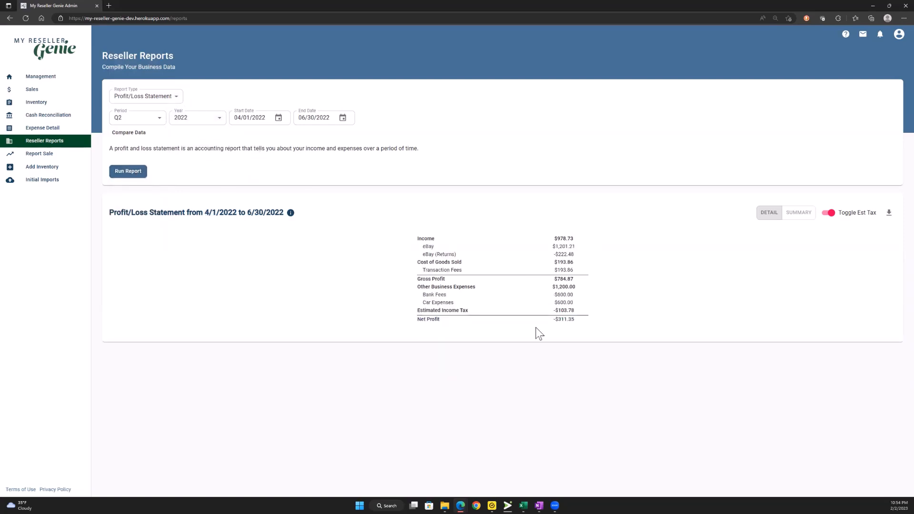
{"action": "mouse_move", "coordinate": [551, 197]}
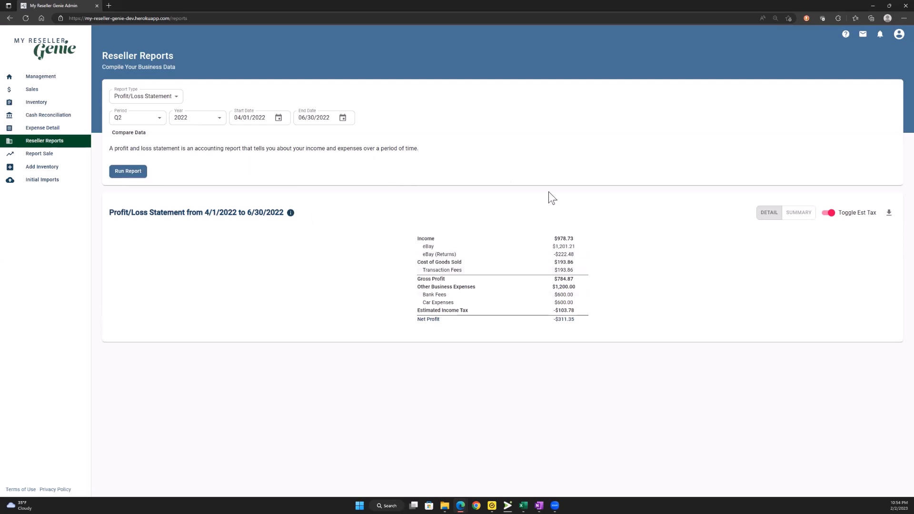
{"action": "mouse_move", "coordinate": [226, 145]}
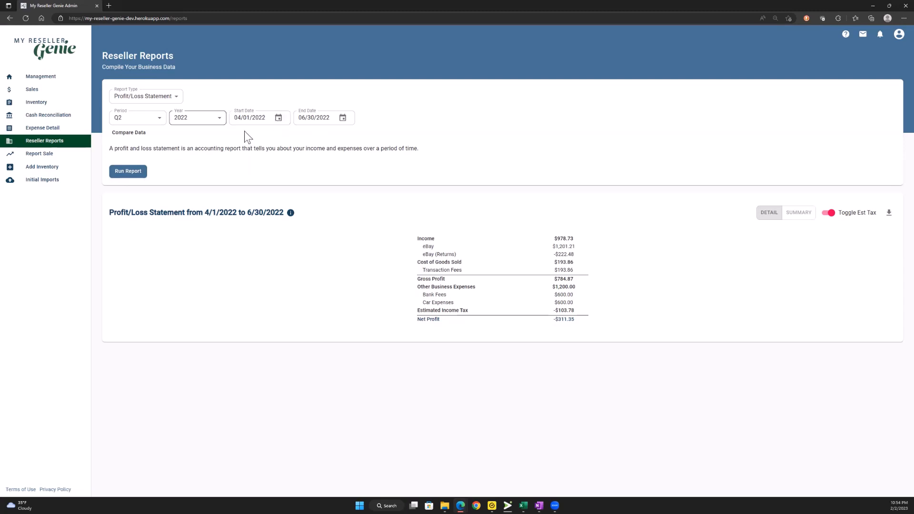
{"action": "left_click", "coordinate": [321, 117]}
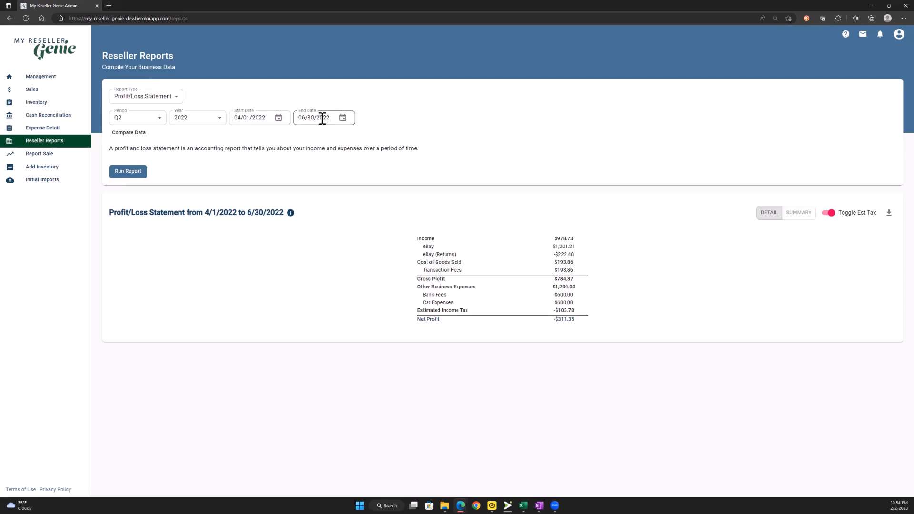
{"action": "mouse_move", "coordinate": [210, 143]}
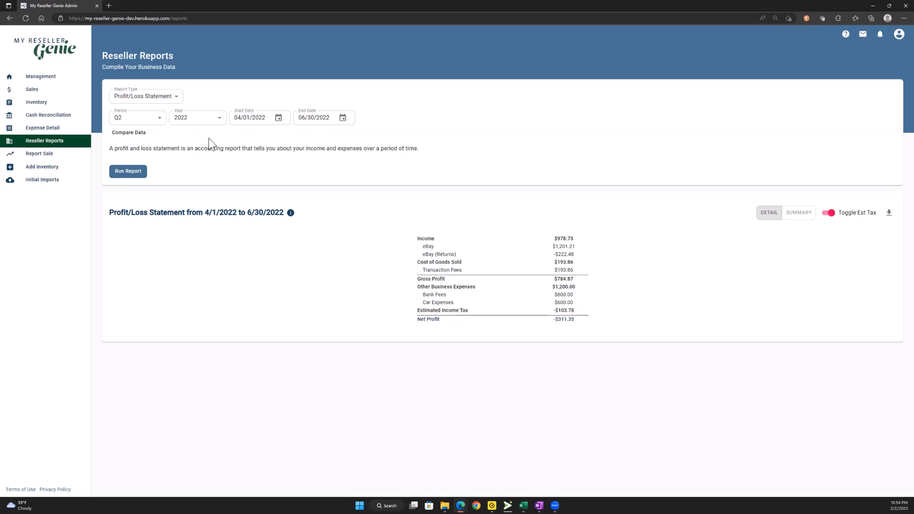
{"action": "mouse_move", "coordinate": [177, 167]}
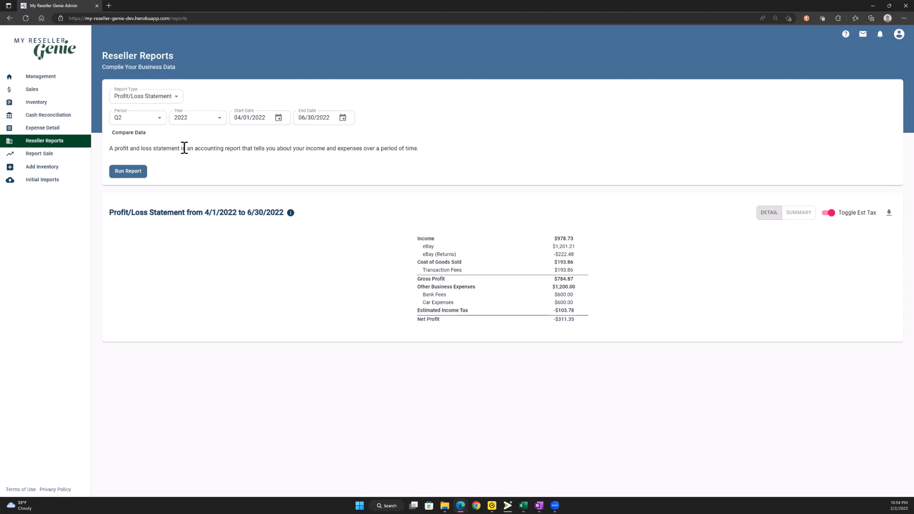
{"action": "mouse_move", "coordinate": [277, 172]}
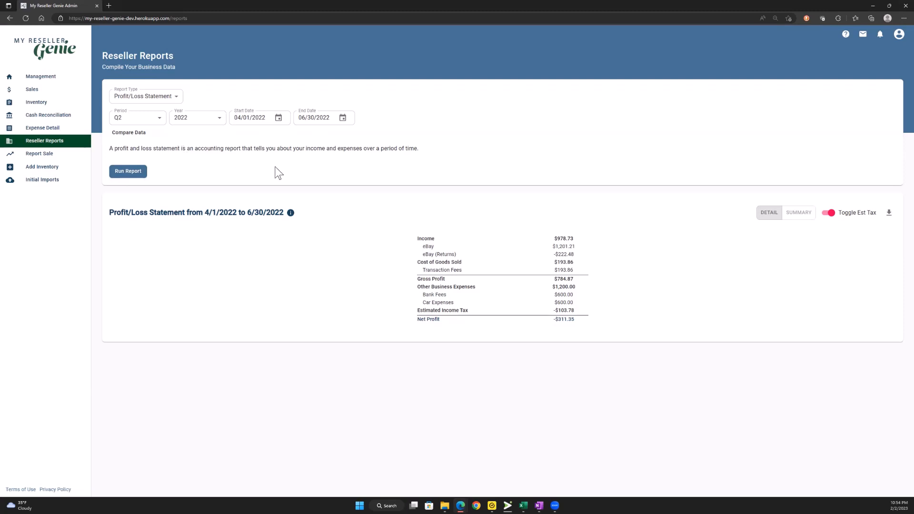
{"action": "mouse_move", "coordinate": [308, 169]}
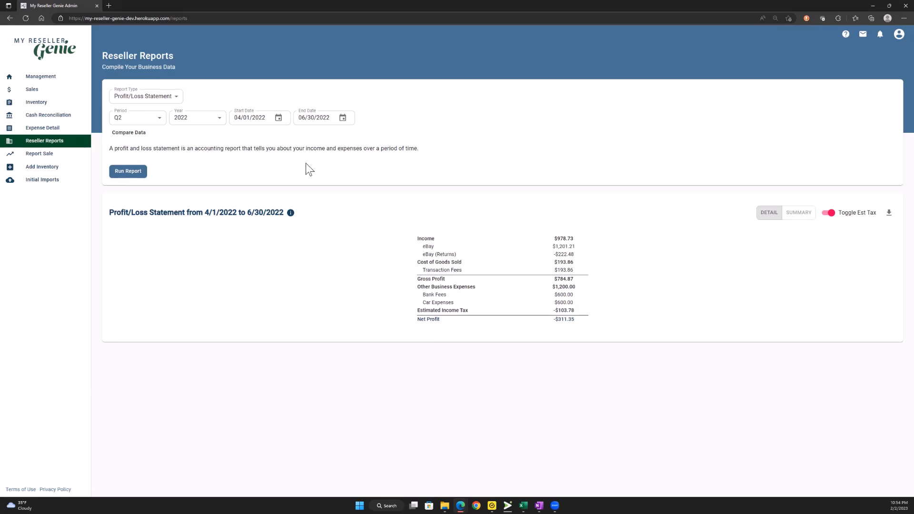
{"action": "mouse_move", "coordinate": [309, 252]}
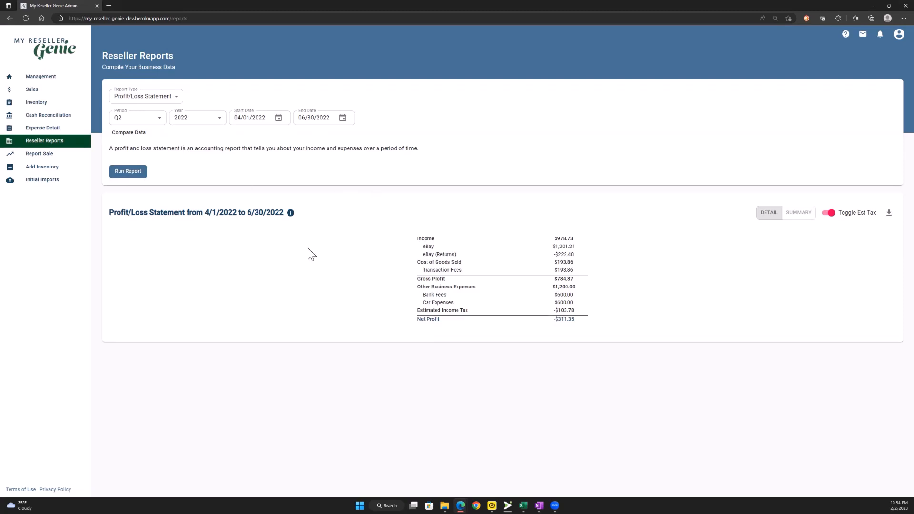
{"action": "mouse_move", "coordinate": [668, 247]}
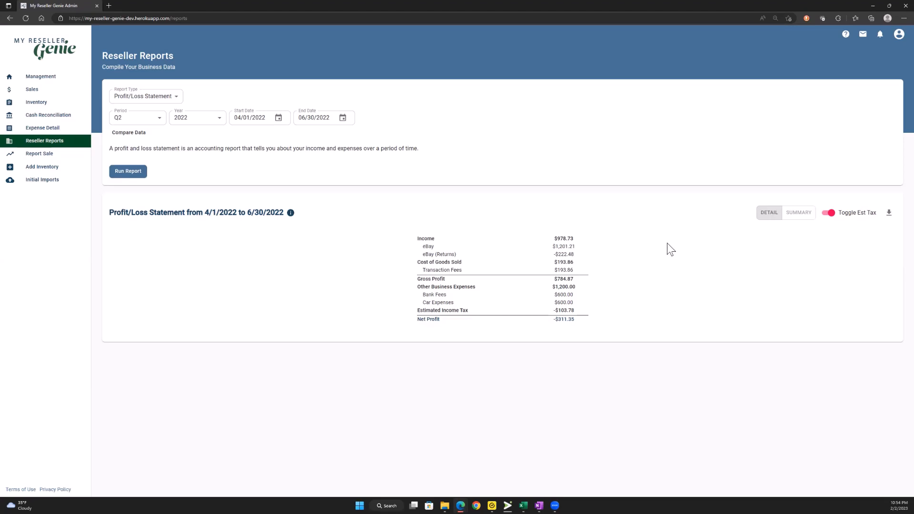
{"action": "mouse_move", "coordinate": [334, 198]}
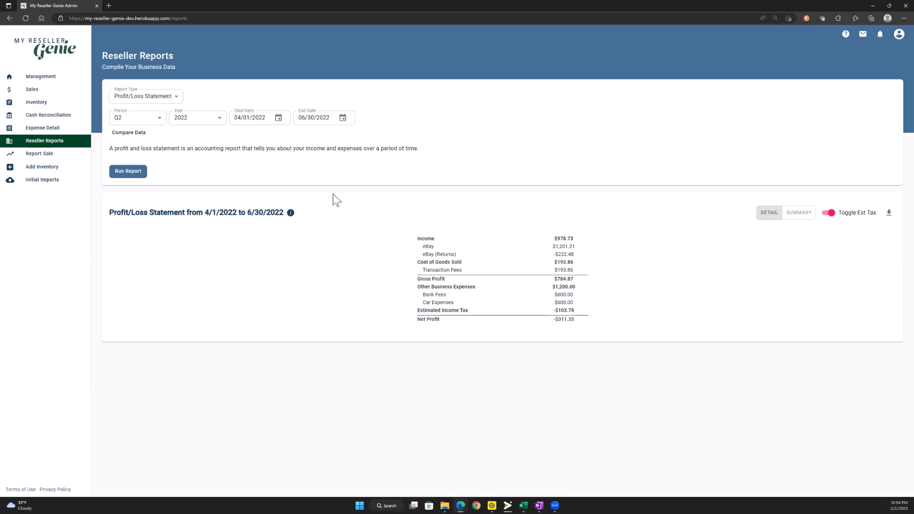
{"action": "mouse_move", "coordinate": [803, 268]}
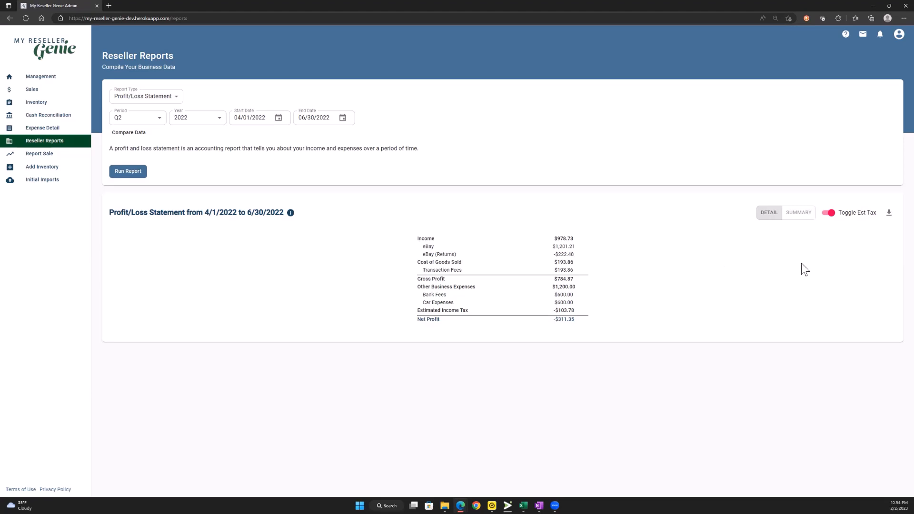
{"action": "mouse_move", "coordinate": [227, 136]}
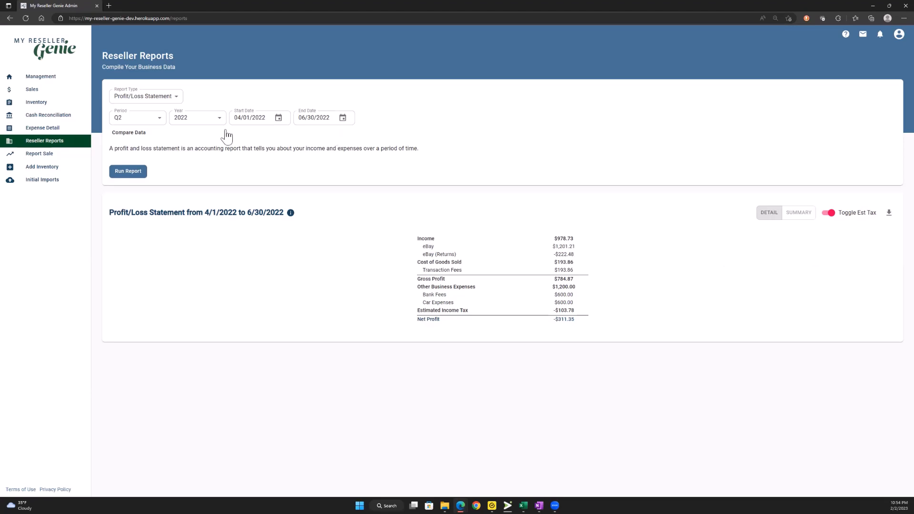
{"action": "mouse_move", "coordinate": [793, 241]}
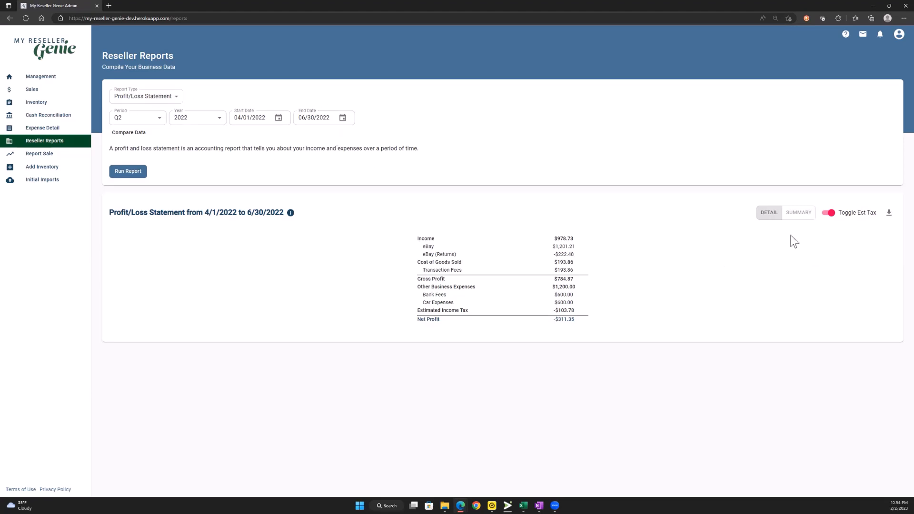
{"action": "mouse_move", "coordinate": [794, 213]}
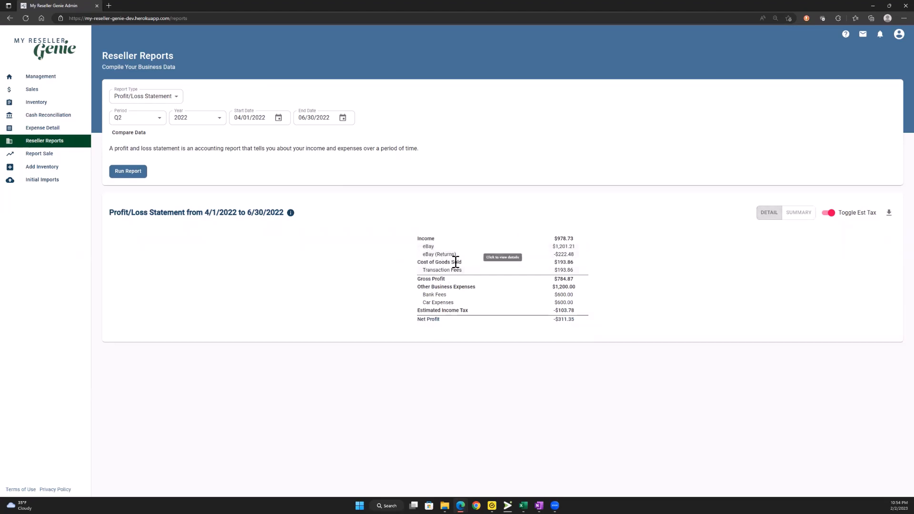
{"action": "mouse_move", "coordinate": [446, 271]}
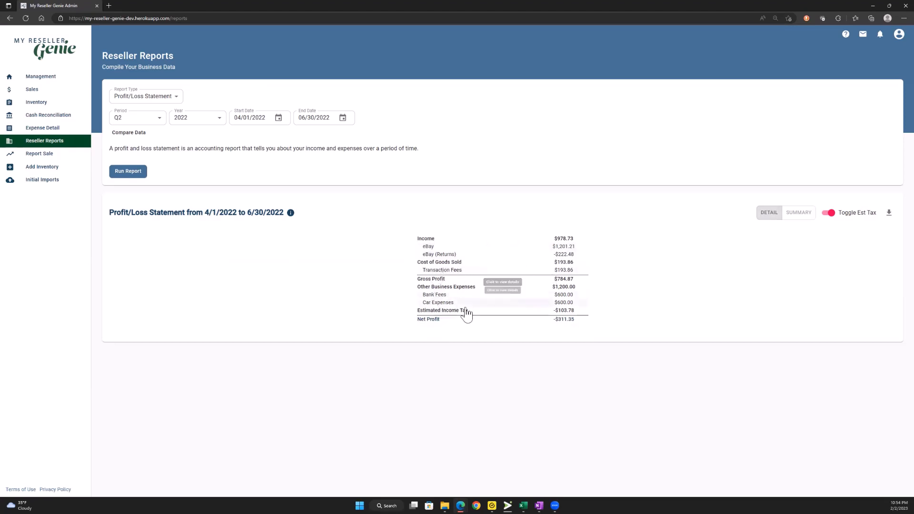
{"action": "mouse_move", "coordinate": [354, 173]}
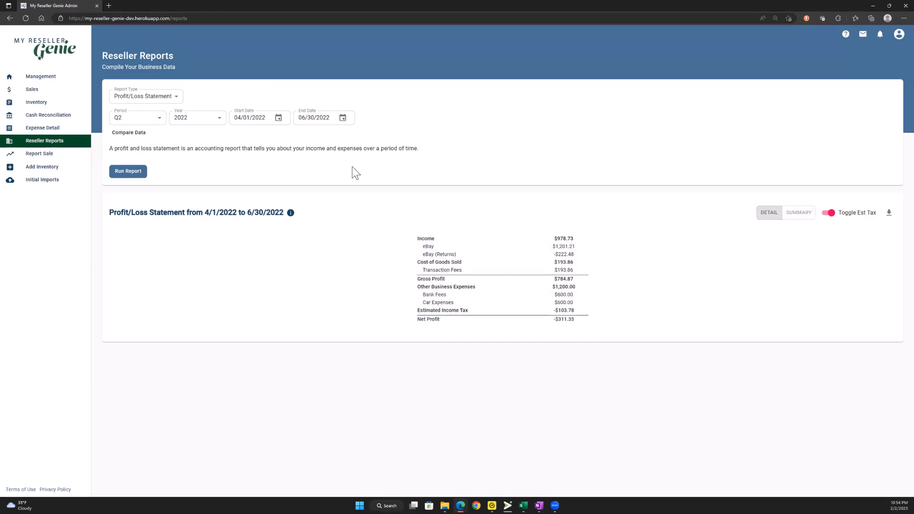
Change the period to Entire Year and toggle estimated tax off and back on.
{"action": "left_click", "coordinate": [137, 118]}
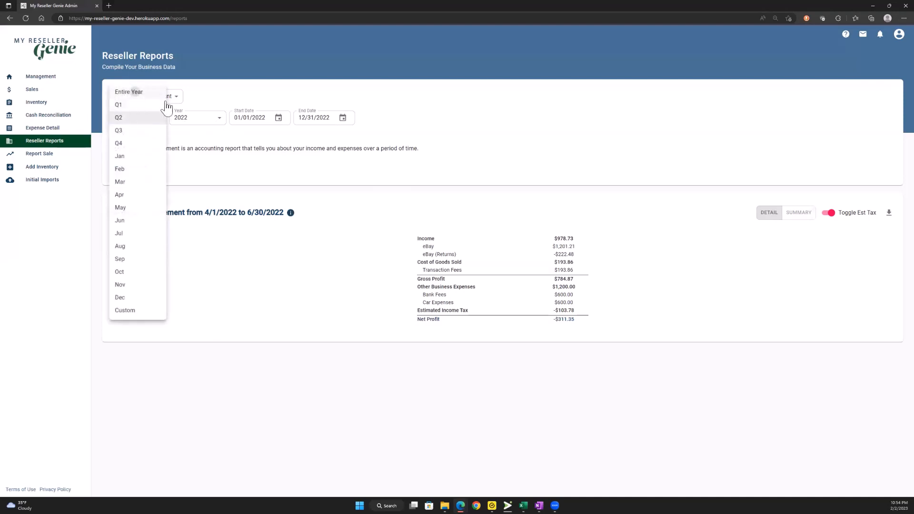
{"action": "left_click", "coordinate": [129, 92]}
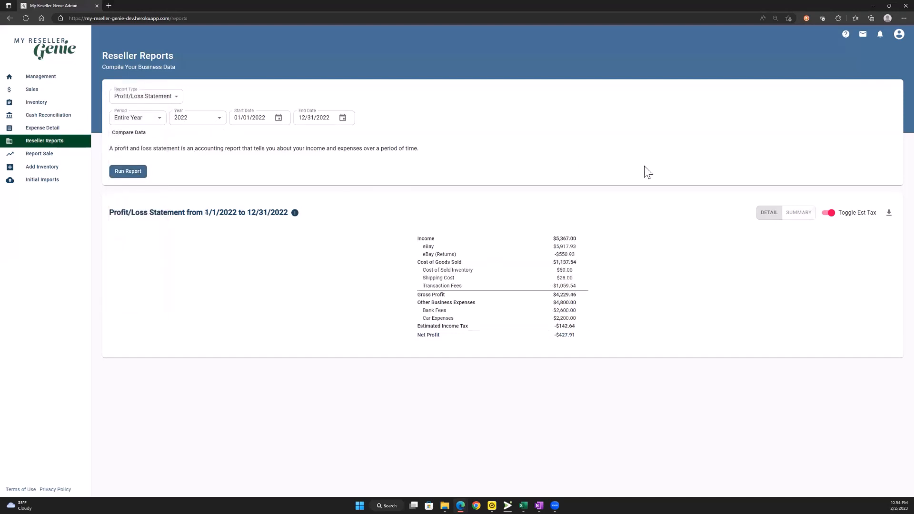
{"action": "mouse_move", "coordinate": [535, 351]}
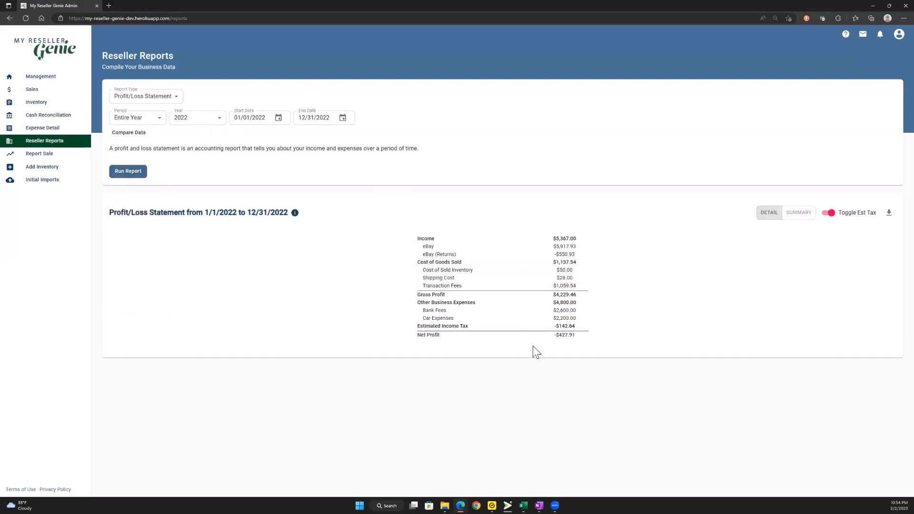
{"action": "mouse_move", "coordinate": [536, 370]}
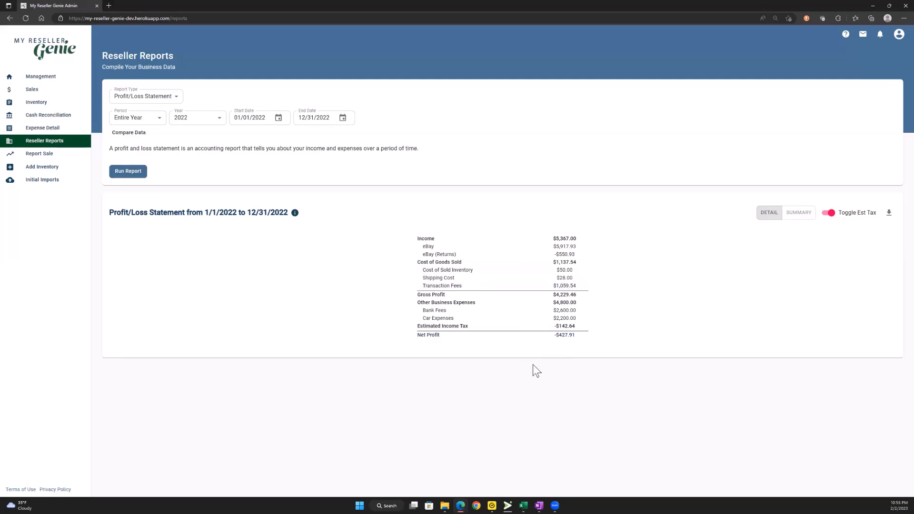
{"action": "mouse_move", "coordinate": [521, 364]}
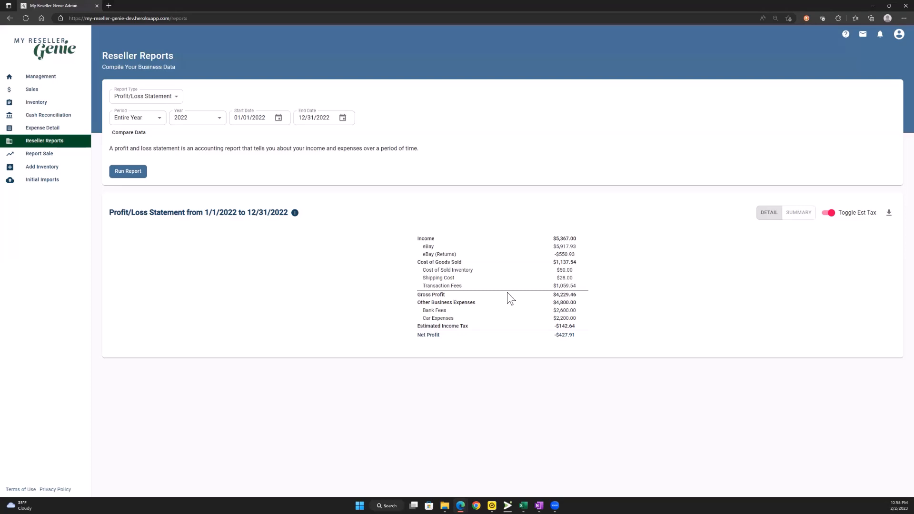
{"action": "mouse_move", "coordinate": [800, 233]}
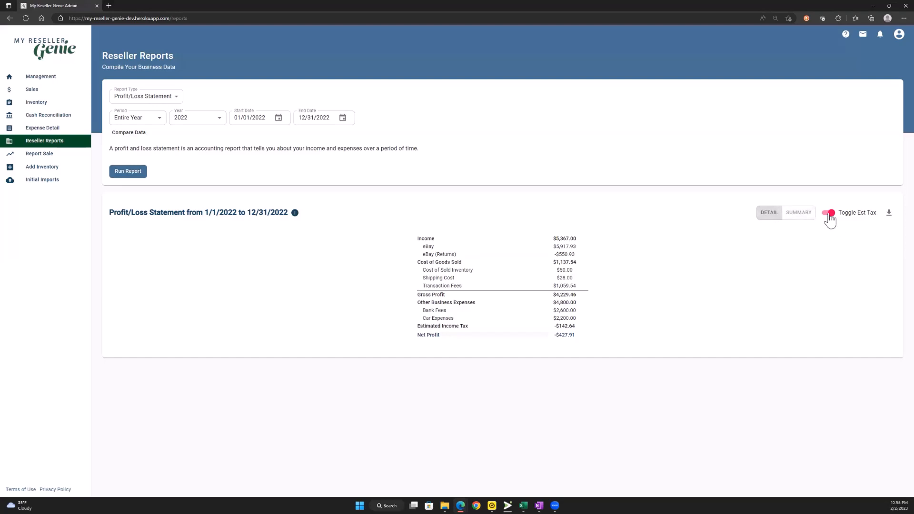
{"action": "left_click", "coordinate": [828, 213]}
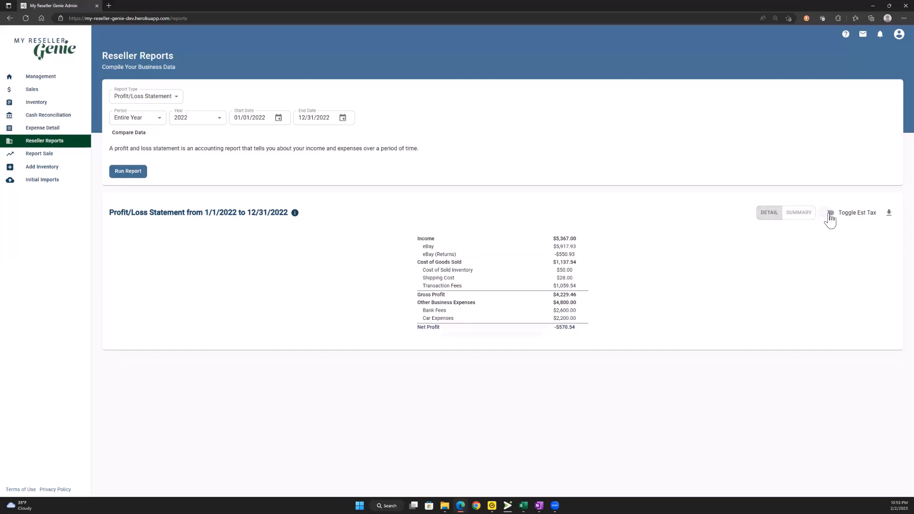
{"action": "left_click", "coordinate": [828, 213]}
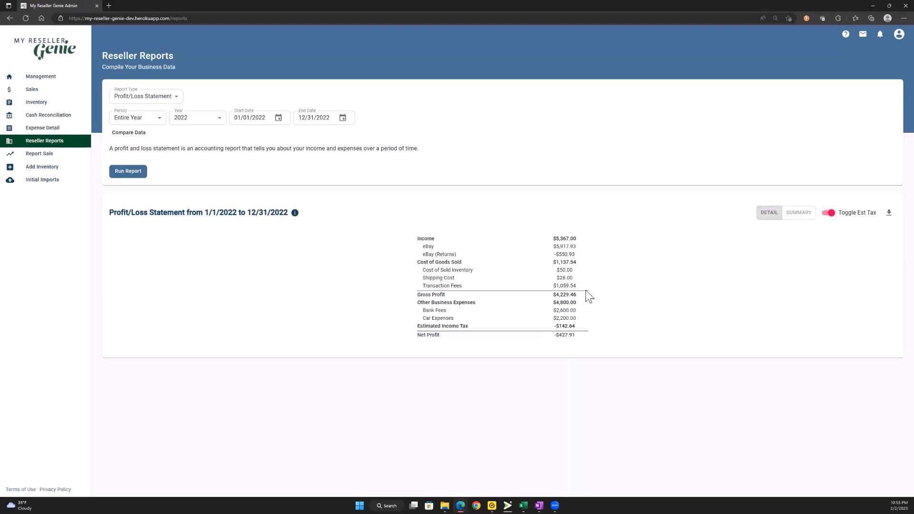
{"action": "mouse_move", "coordinate": [890, 93]}
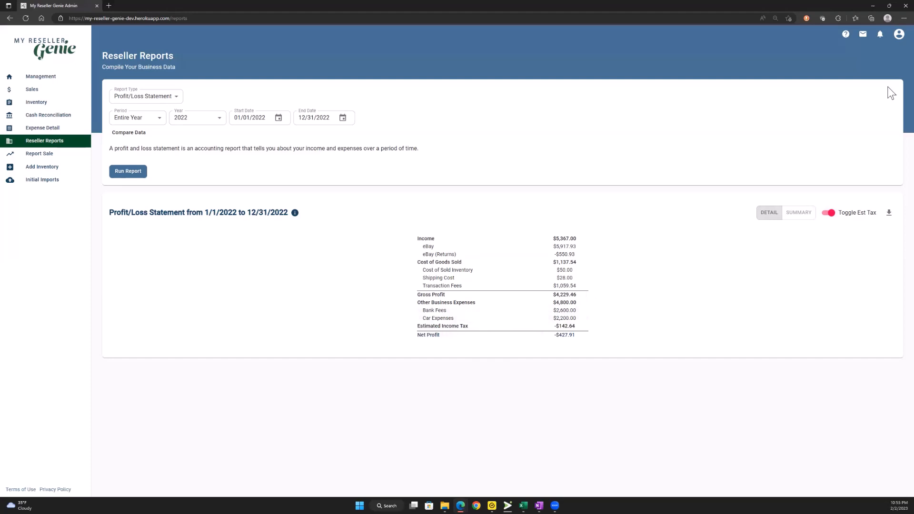
Open Profile settings from the account menu and enter 25 as the estimated tax rate.
{"action": "left_click", "coordinate": [898, 33]}
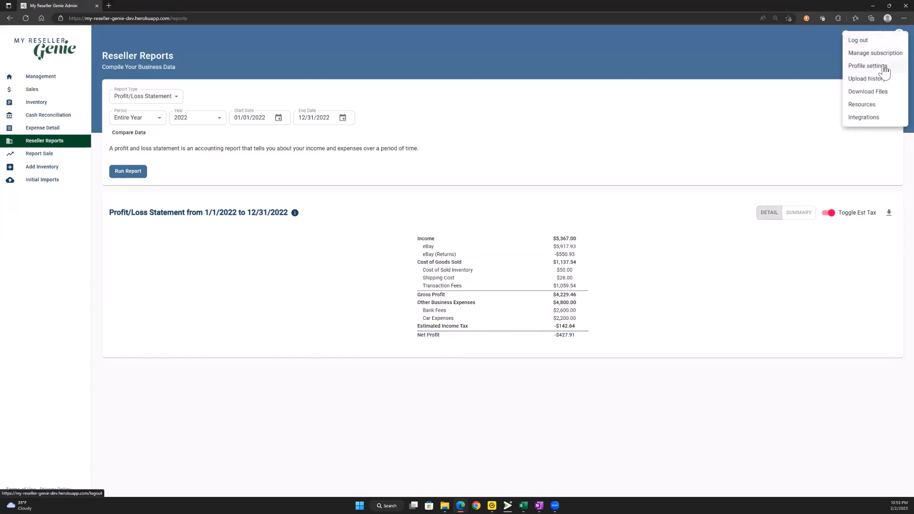
{"action": "mouse_move", "coordinate": [882, 73]}
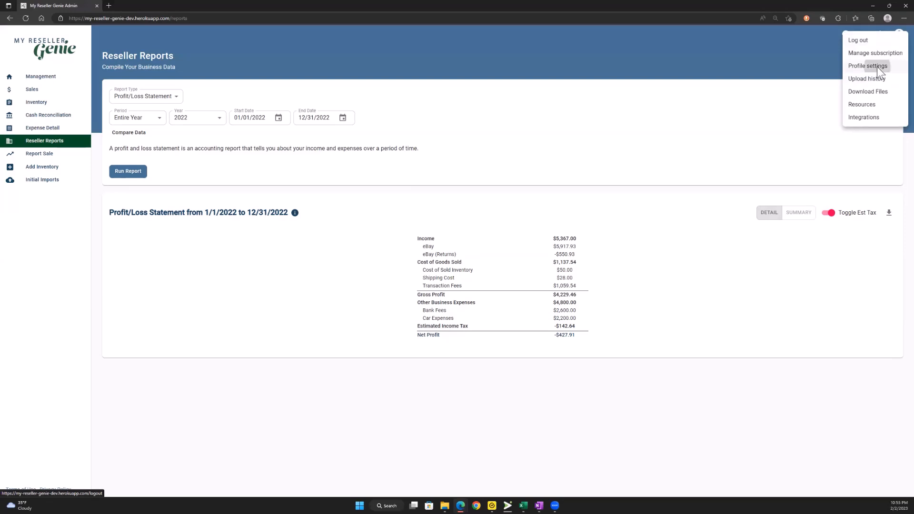
{"action": "left_click", "coordinate": [868, 66]}
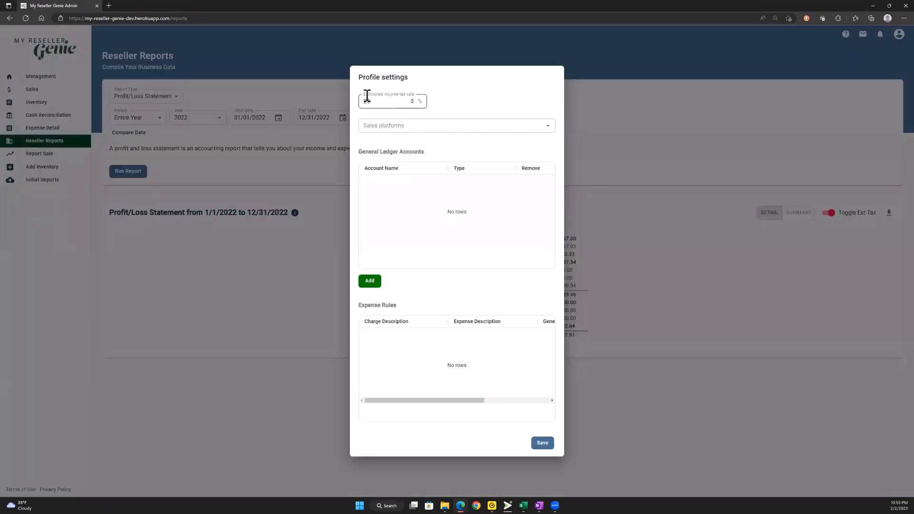
{"action": "type", "text": "25"}
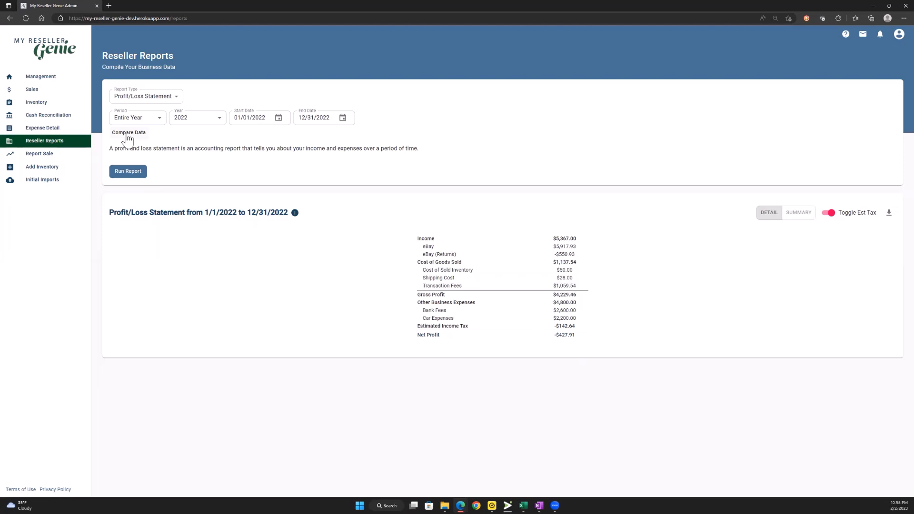
Add a comparison period and set both the main and comparison periods to Jan.
{"action": "left_click", "coordinate": [125, 137]}
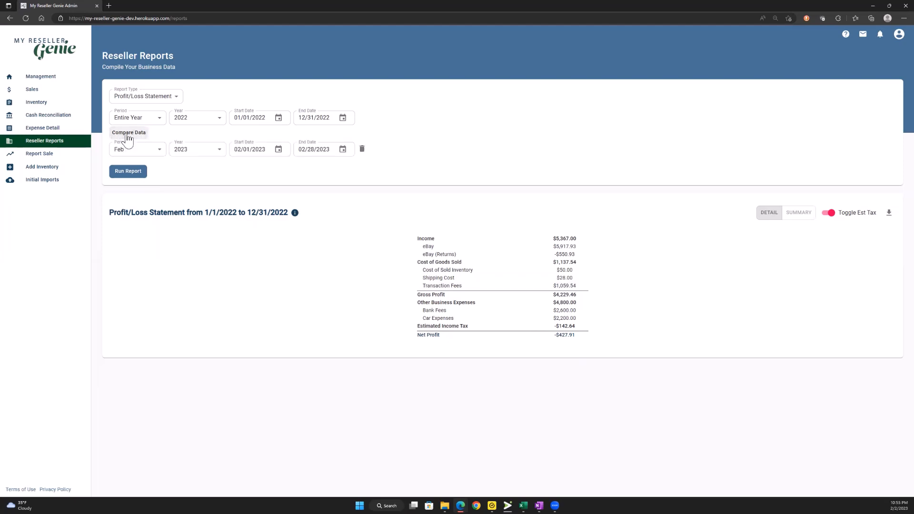
{"action": "mouse_move", "coordinate": [212, 178]}
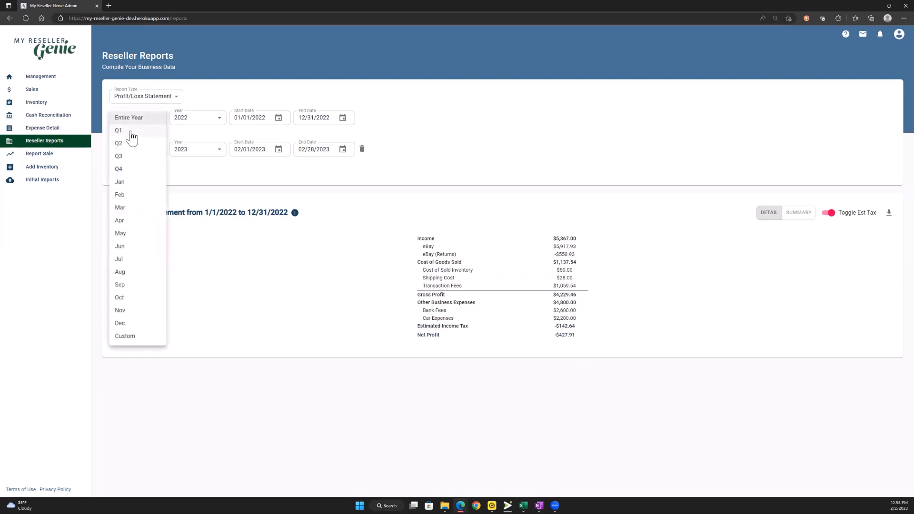
{"action": "left_click", "coordinate": [119, 182]}
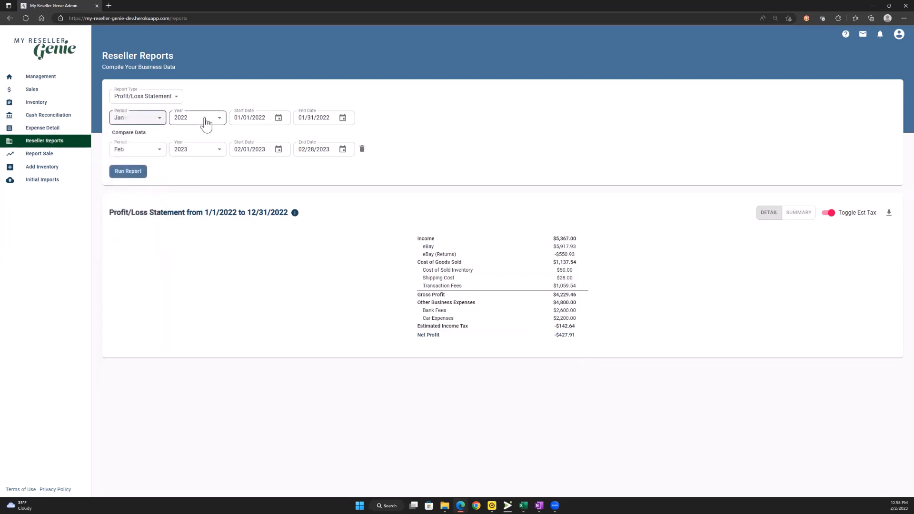
{"action": "left_click", "coordinate": [137, 117]}
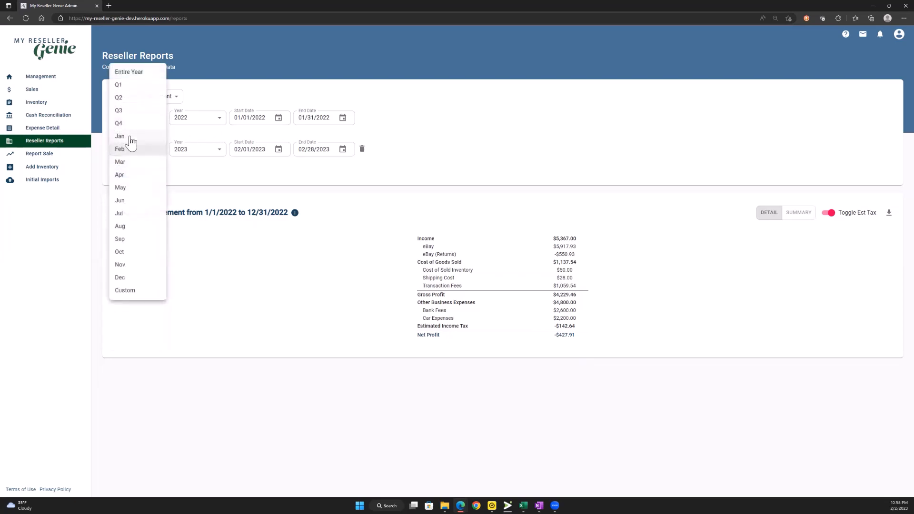
{"action": "left_click", "coordinate": [119, 136]}
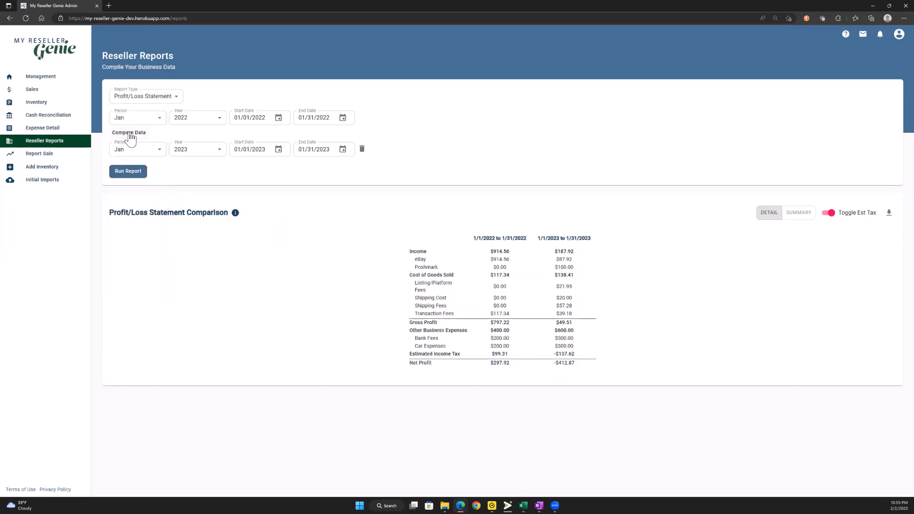
{"action": "mouse_move", "coordinate": [252, 155]}
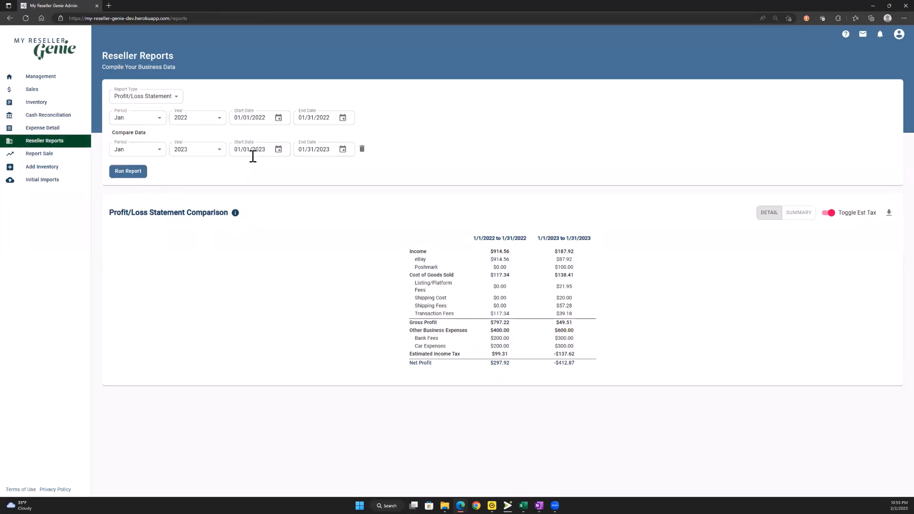
{"action": "mouse_move", "coordinate": [198, 152]}
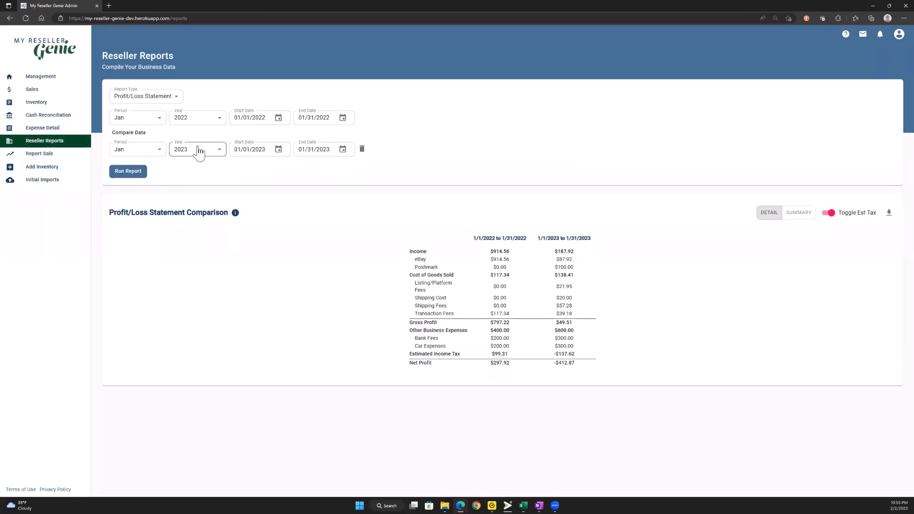
{"action": "mouse_move", "coordinate": [477, 242]}
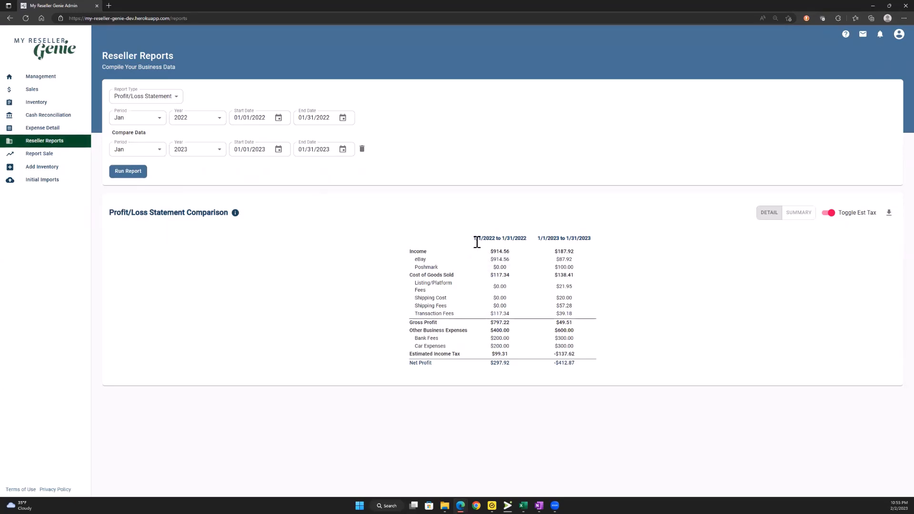
{"action": "mouse_move", "coordinate": [571, 229]}
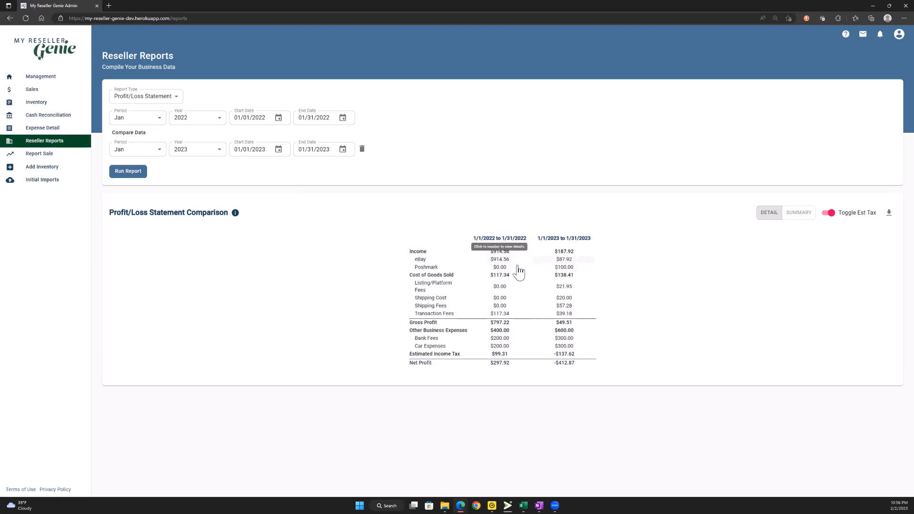
{"action": "mouse_move", "coordinate": [699, 301]}
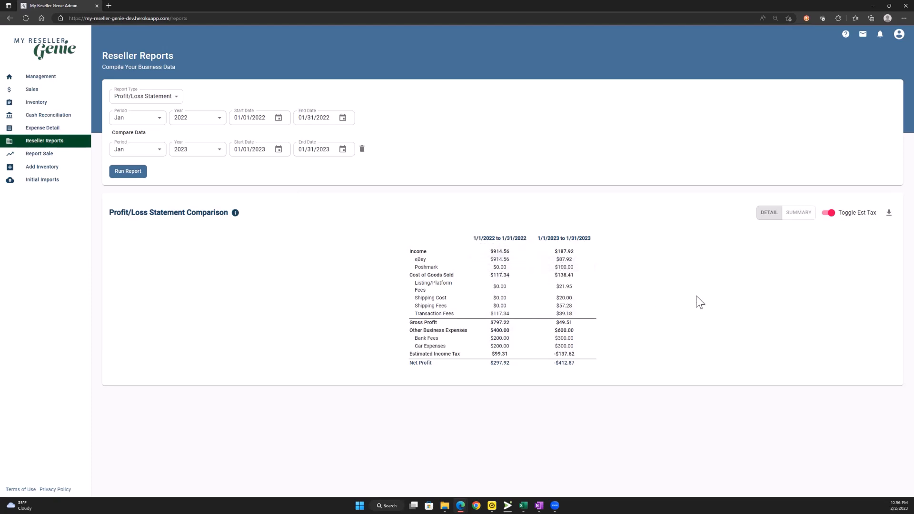
{"action": "mouse_move", "coordinate": [591, 296]}
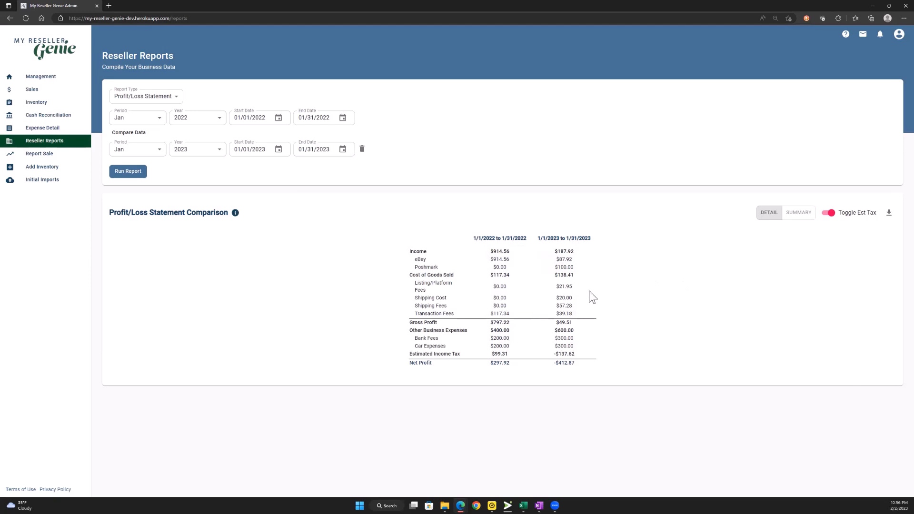
{"action": "mouse_move", "coordinate": [499, 285]}
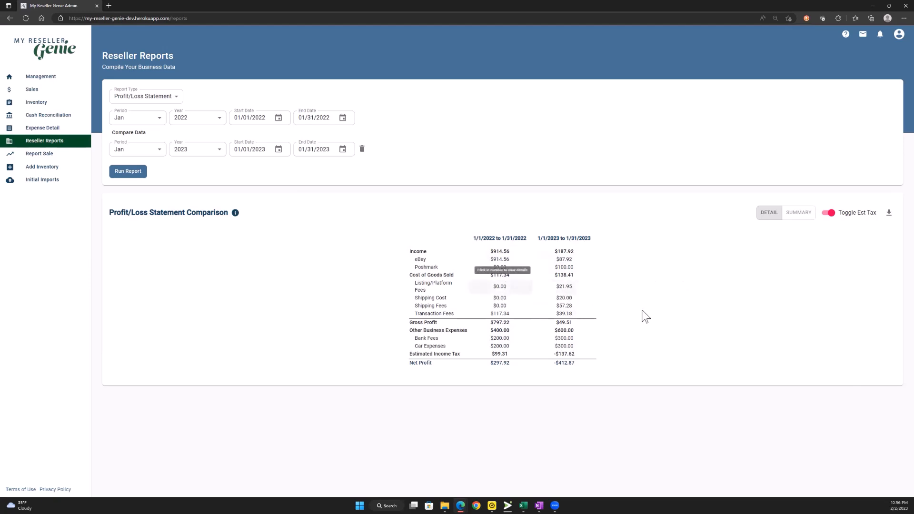
{"action": "mouse_move", "coordinate": [539, 223]}
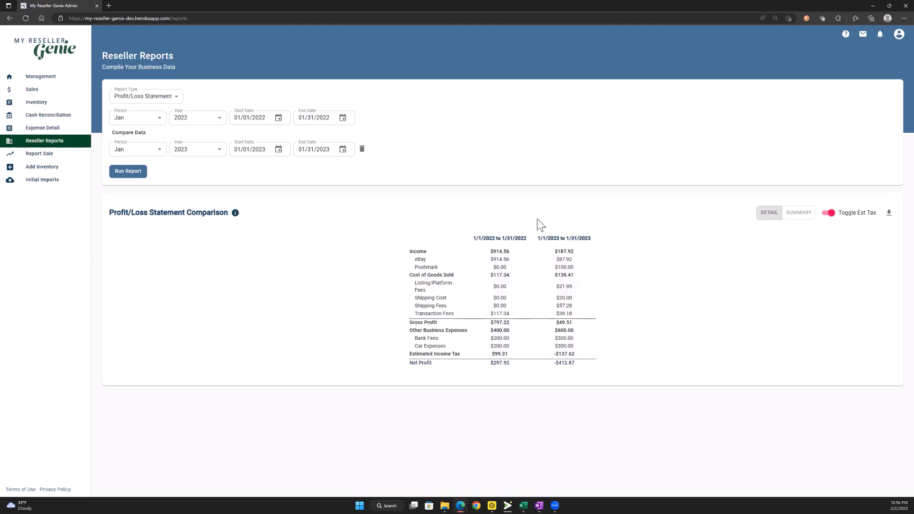
{"action": "left_click", "coordinate": [137, 149]}
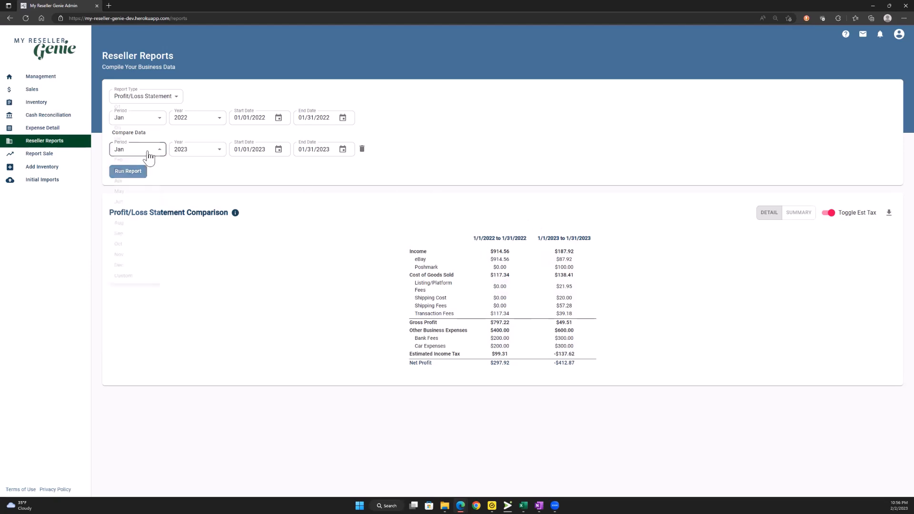
{"action": "left_click", "coordinate": [137, 149]}
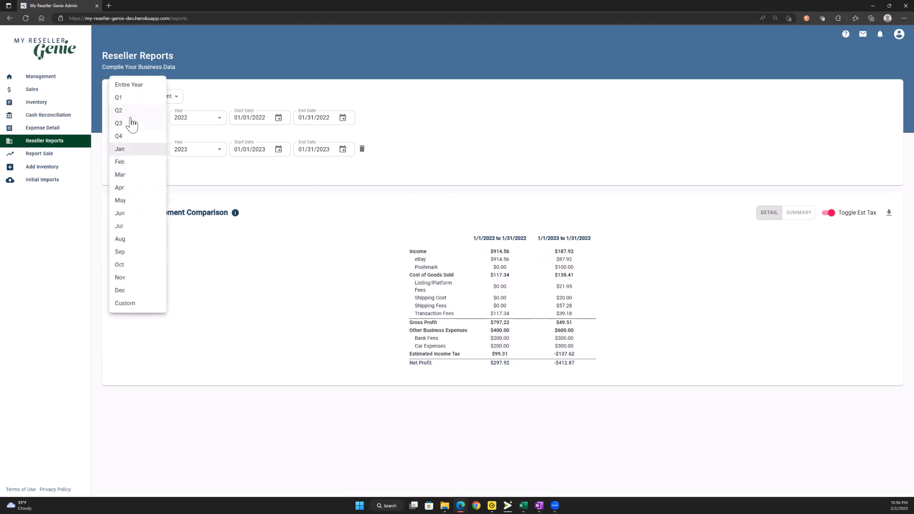
{"action": "mouse_move", "coordinate": [125, 95]}
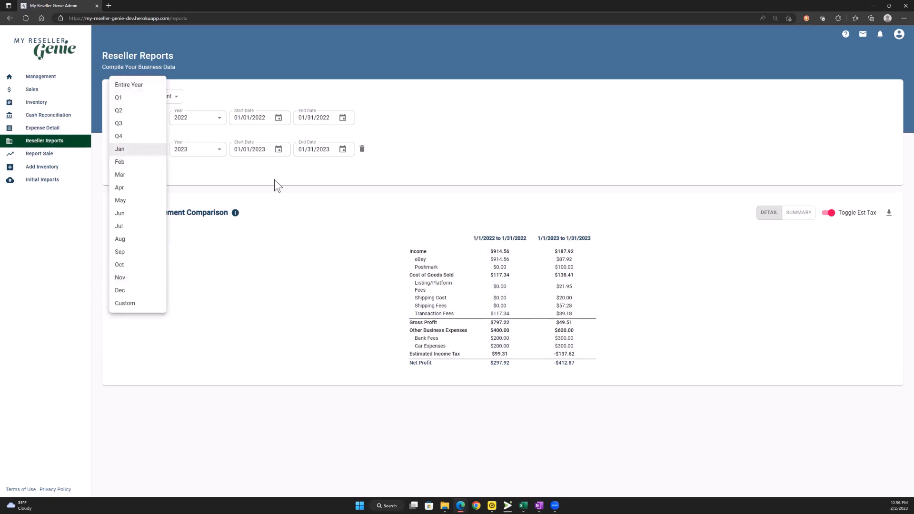
{"action": "left_click", "coordinate": [120, 148]}
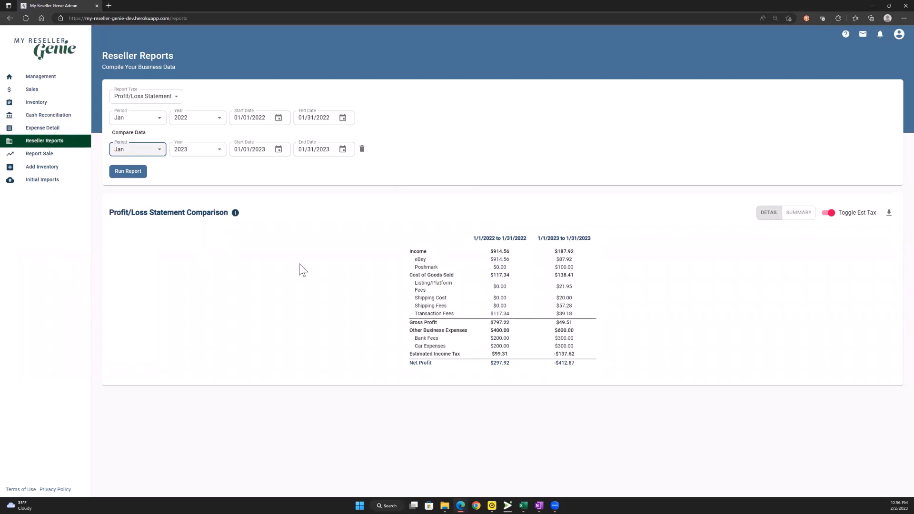
{"action": "mouse_move", "coordinate": [250, 231]}
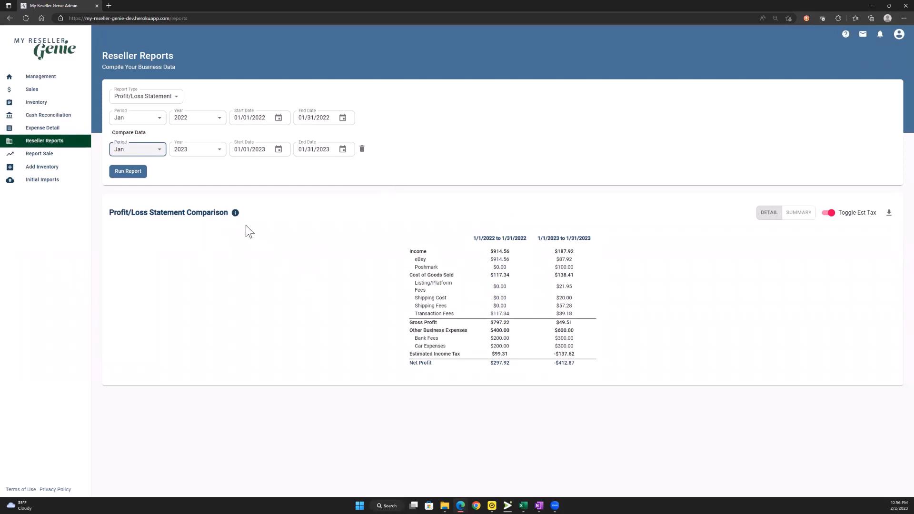
{"action": "mouse_move", "coordinate": [305, 245]}
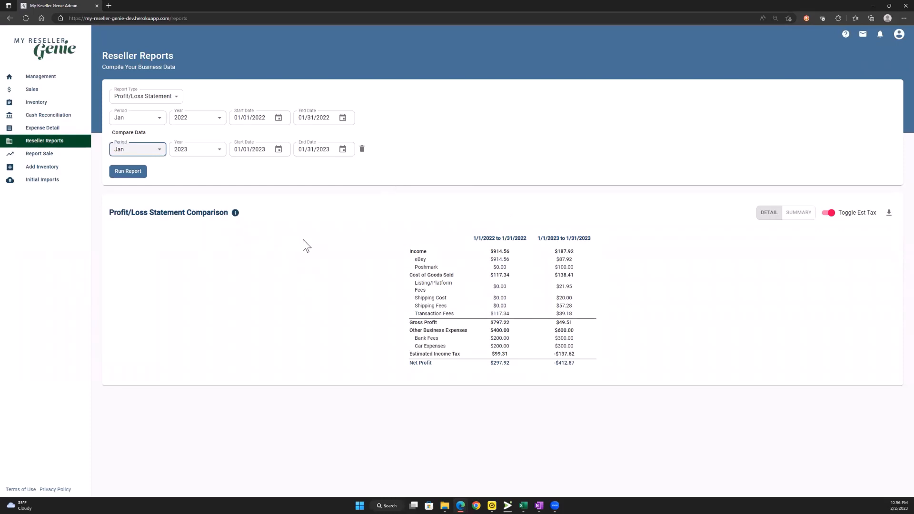
Delete the comparison row and rerun the January 2022 report.
{"action": "left_click", "coordinate": [361, 148]}
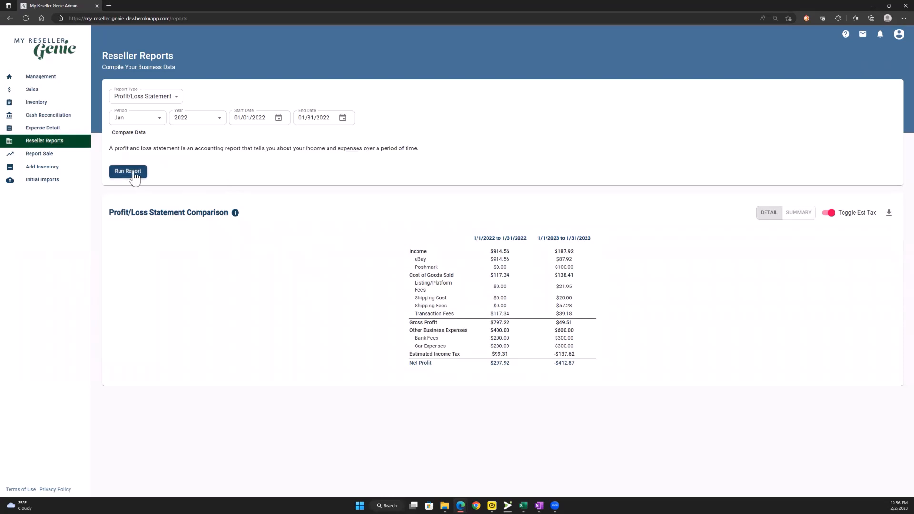
{"action": "left_click", "coordinate": [128, 171]}
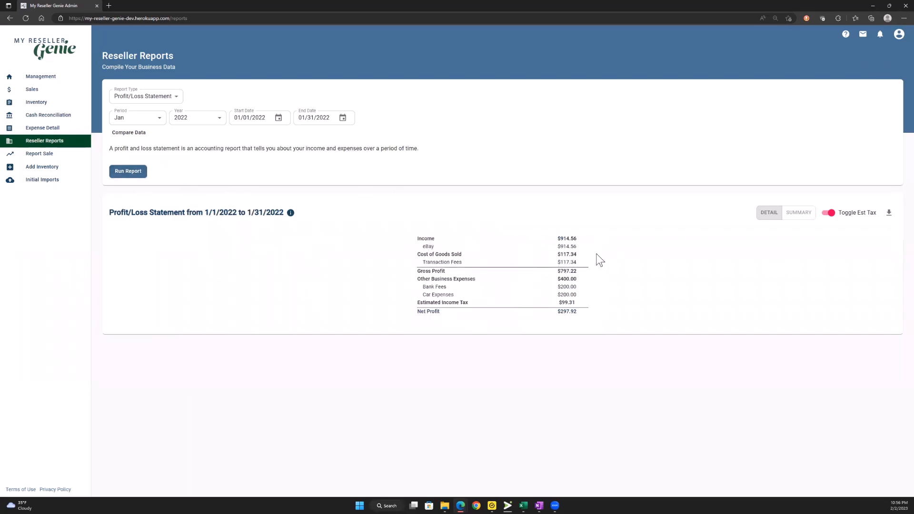
{"action": "mouse_move", "coordinate": [561, 252]}
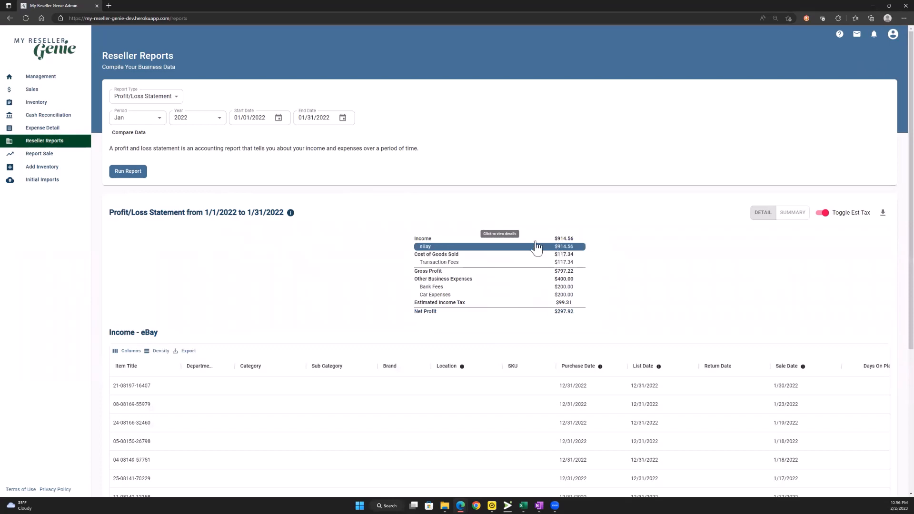
{"action": "mouse_move", "coordinate": [430, 304]}
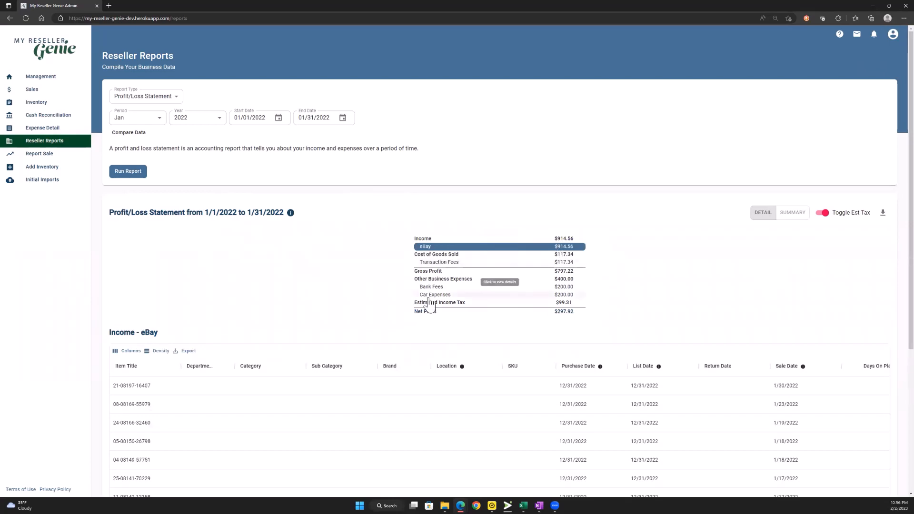
Scroll to the eBay income detail table and check its Export and Columns options.
{"action": "scroll", "scroll_direction": "down", "scroll_amount": 3}
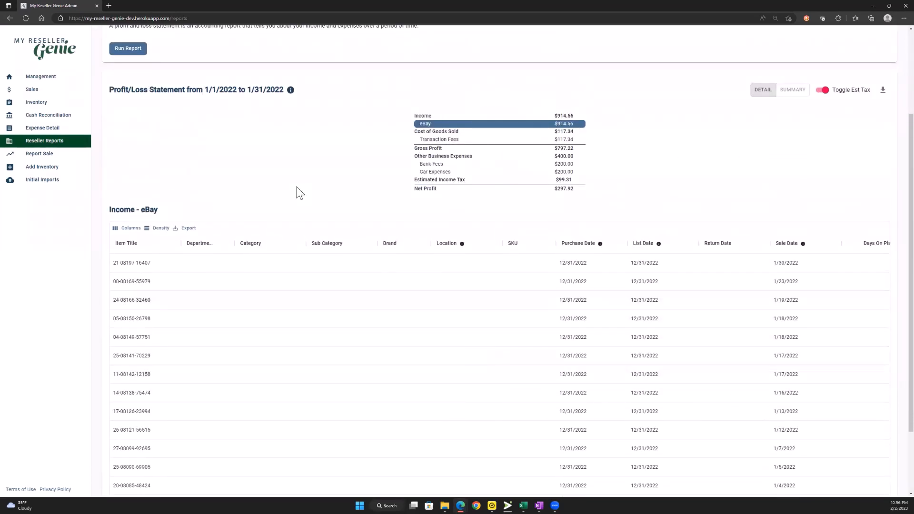
{"action": "scroll", "scroll_direction": "down", "scroll_amount": 3}
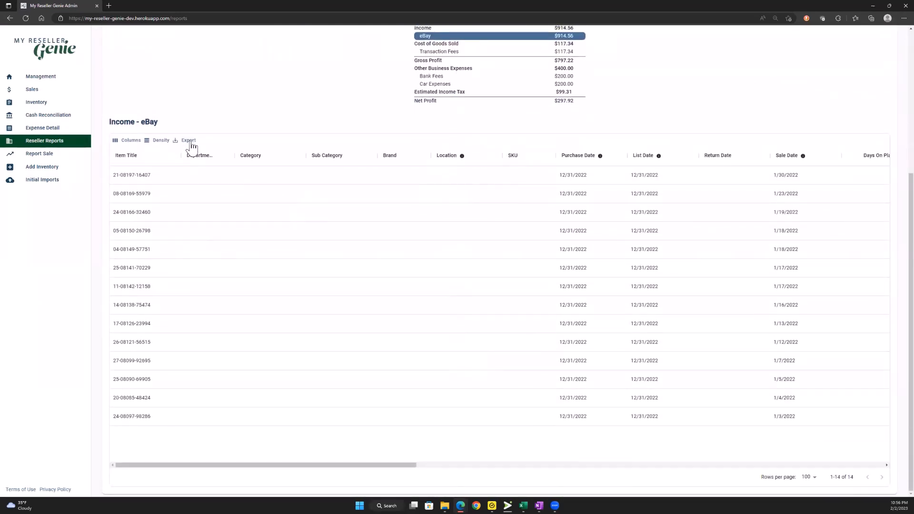
{"action": "left_click", "coordinate": [189, 140]}
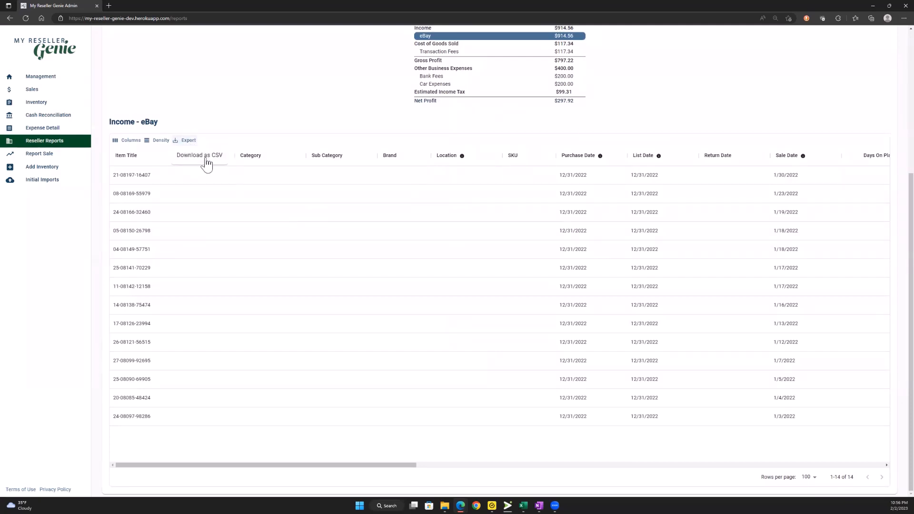
{"action": "mouse_move", "coordinate": [335, 109]}
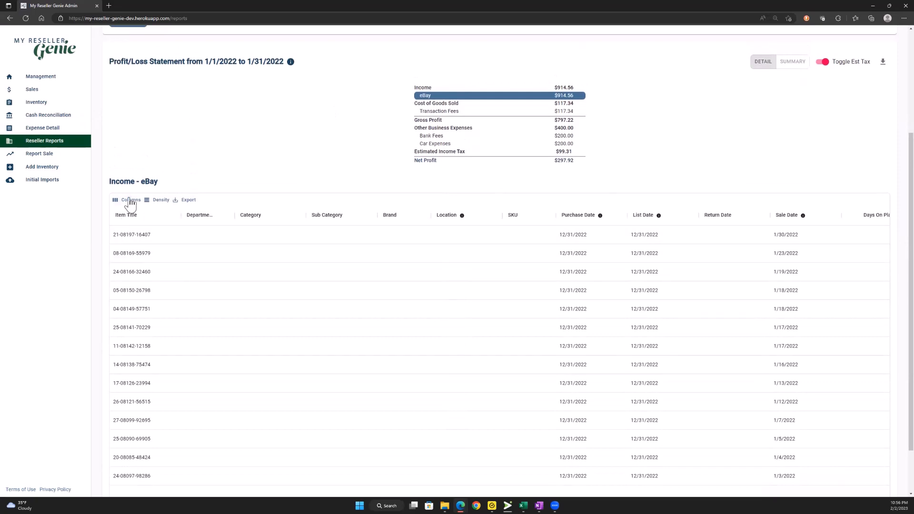
{"action": "left_click", "coordinate": [130, 200]}
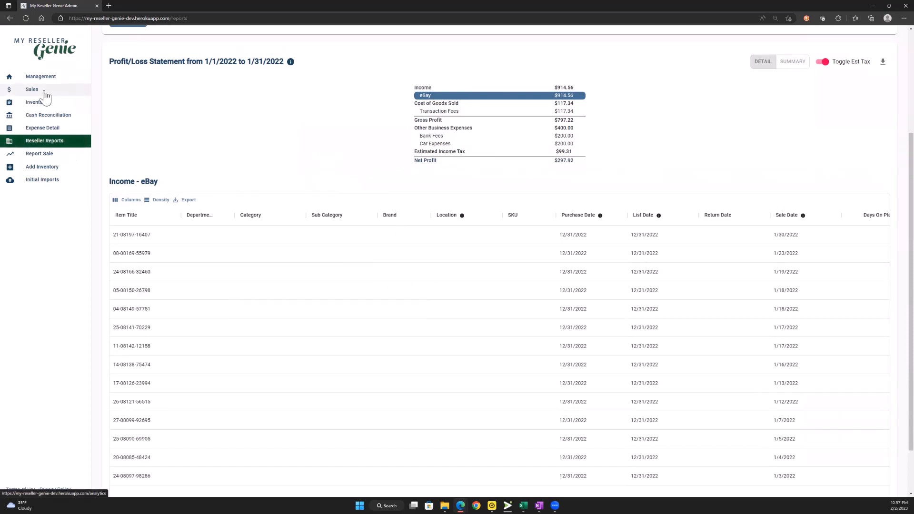
{"action": "mouse_move", "coordinate": [53, 135]}
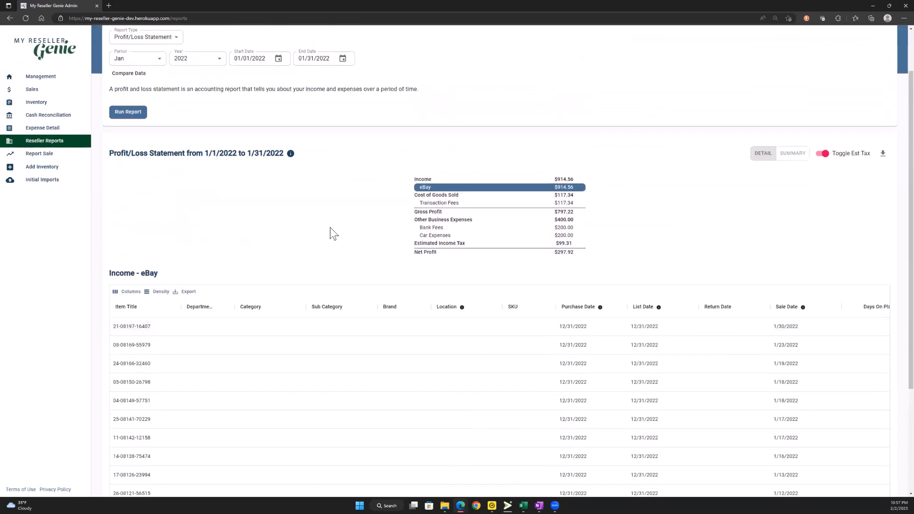
Load the Transaction Fees detail rows from the statement.
{"action": "scroll", "scroll_direction": "down", "scroll_amount": 3}
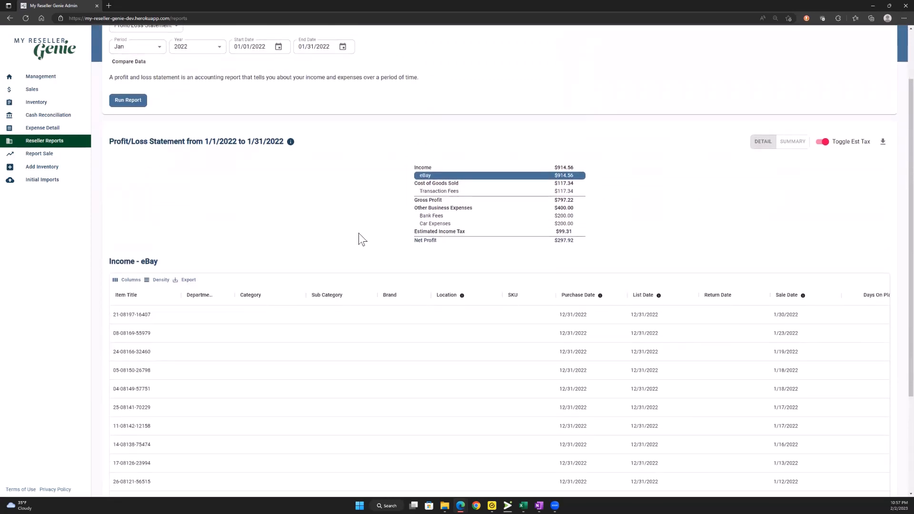
{"action": "mouse_move", "coordinate": [539, 196]}
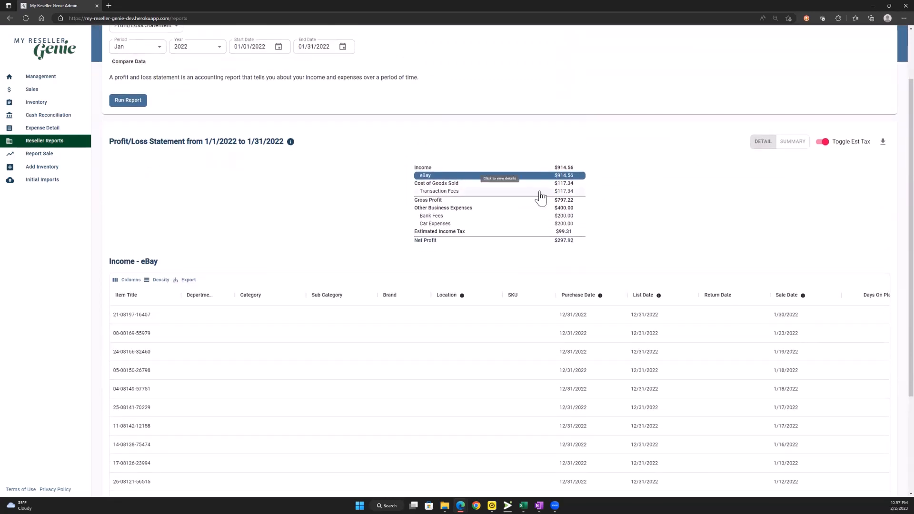
{"action": "mouse_move", "coordinate": [317, 201]}
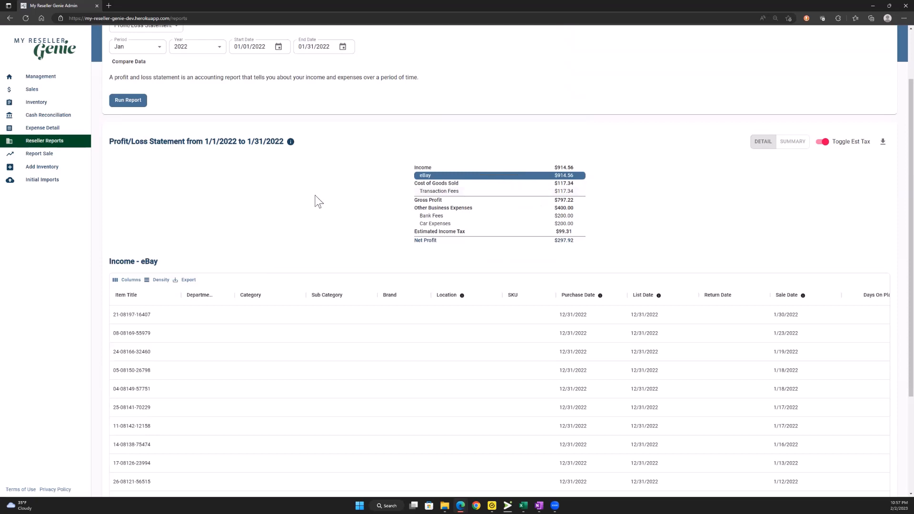
{"action": "left_click", "coordinate": [439, 191]}
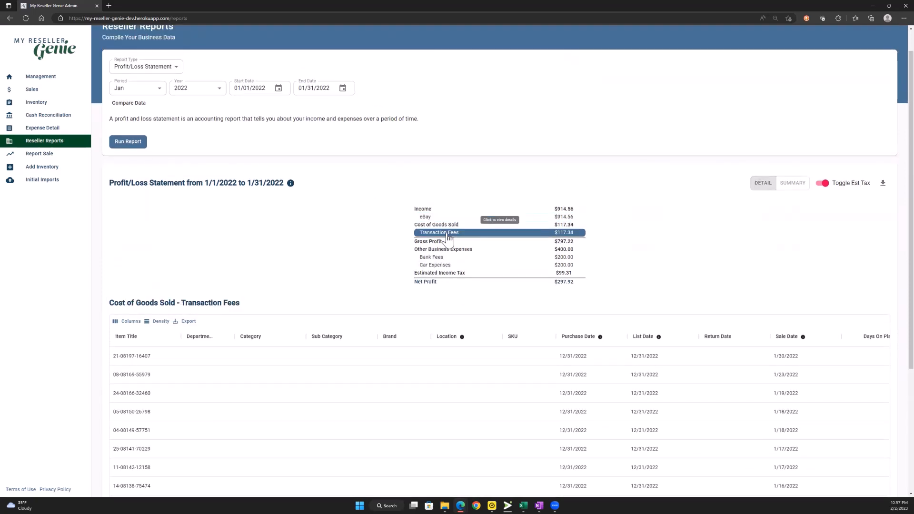
{"action": "scroll", "scroll_direction": "down", "scroll_amount": 3}
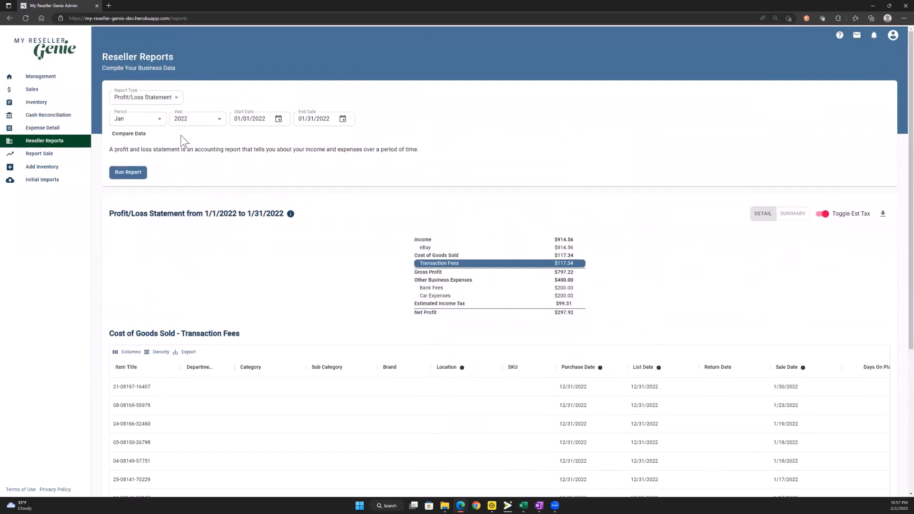
Switch to Entire Year 2022, view Cost of Sold Inventory details, and open the downloaded PDF.
{"action": "left_click", "coordinate": [137, 119]}
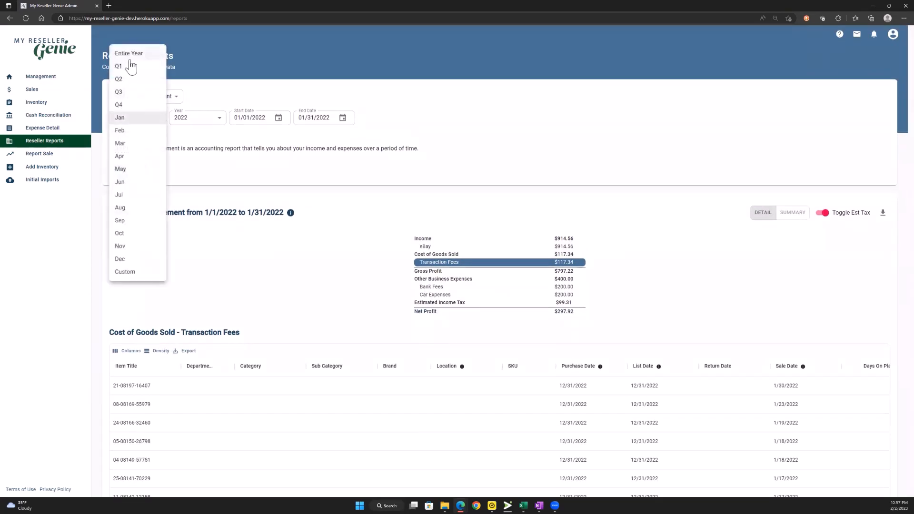
{"action": "left_click", "coordinate": [130, 53]}
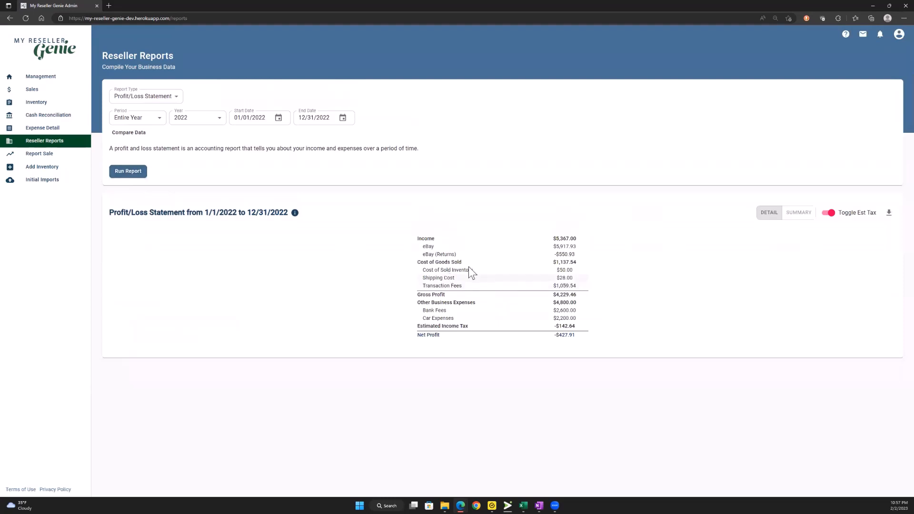
{"action": "mouse_move", "coordinate": [452, 279]}
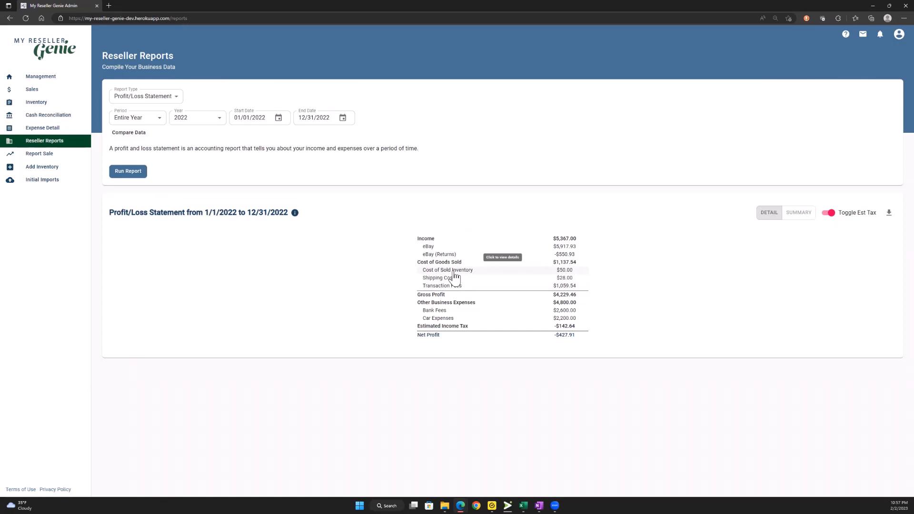
{"action": "left_click", "coordinate": [447, 270]}
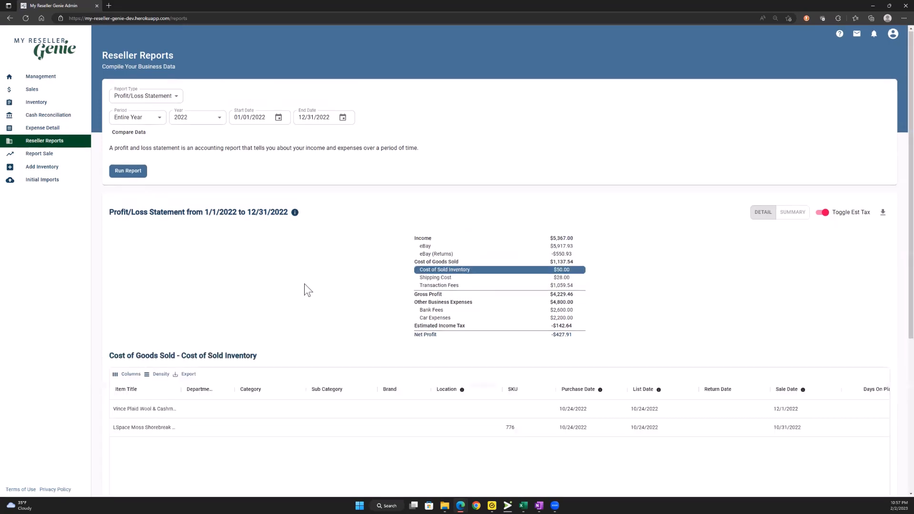
{"action": "scroll", "scroll_direction": "down", "scroll_amount": 3}
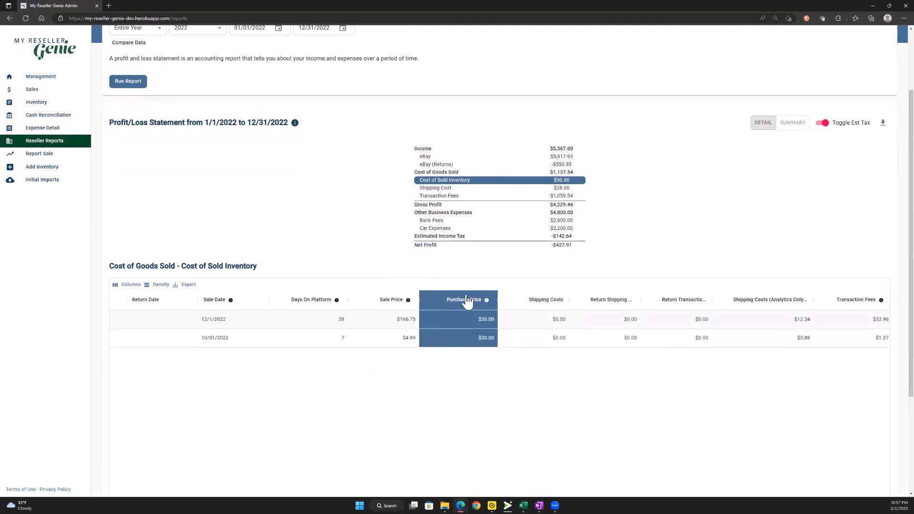
{"action": "mouse_move", "coordinate": [601, 269]}
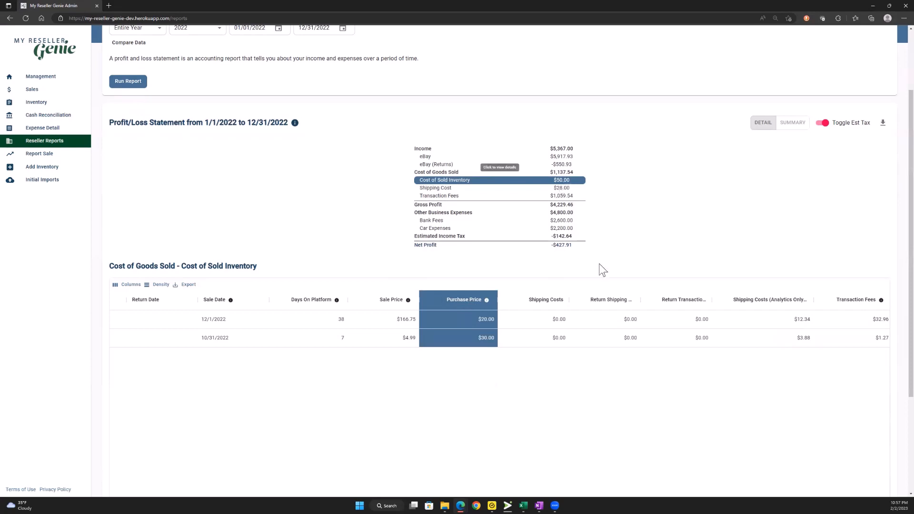
{"action": "mouse_move", "coordinate": [748, 172]}
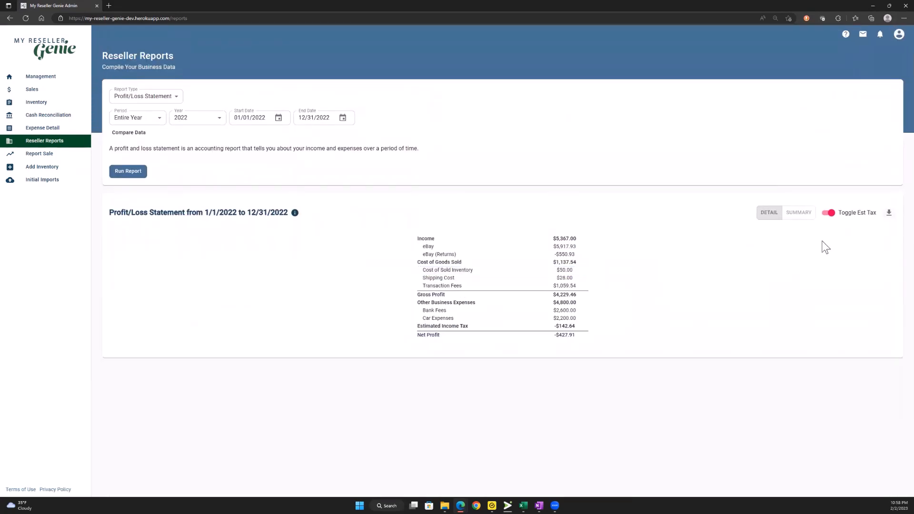
{"action": "mouse_move", "coordinate": [888, 212]}
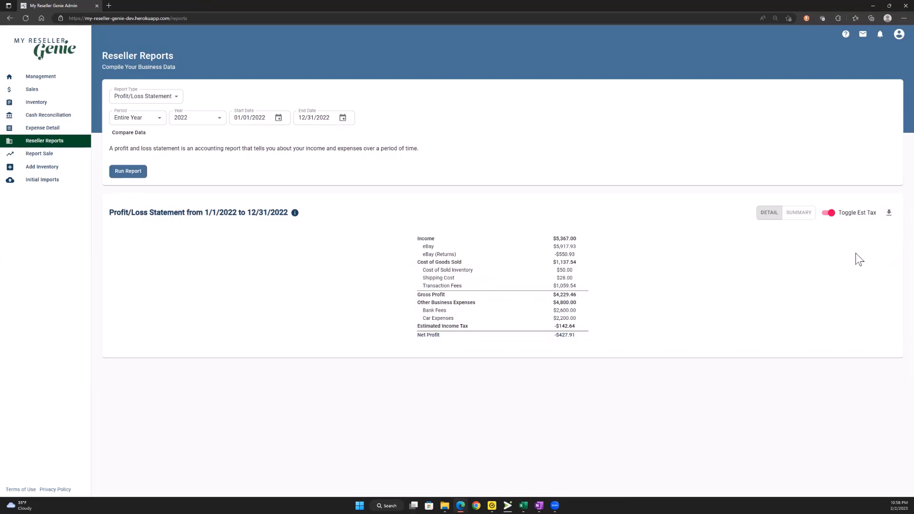
{"action": "mouse_move", "coordinate": [793, 53]}
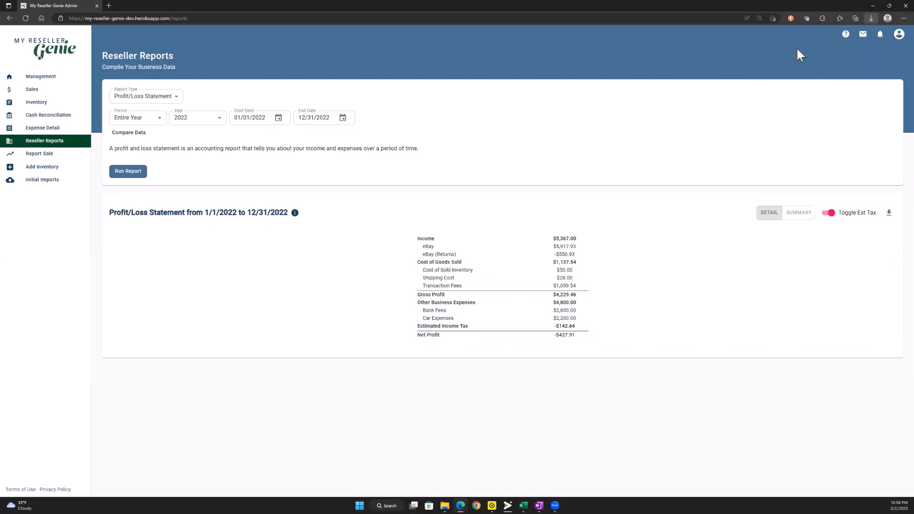
{"action": "left_click", "coordinate": [888, 212]}
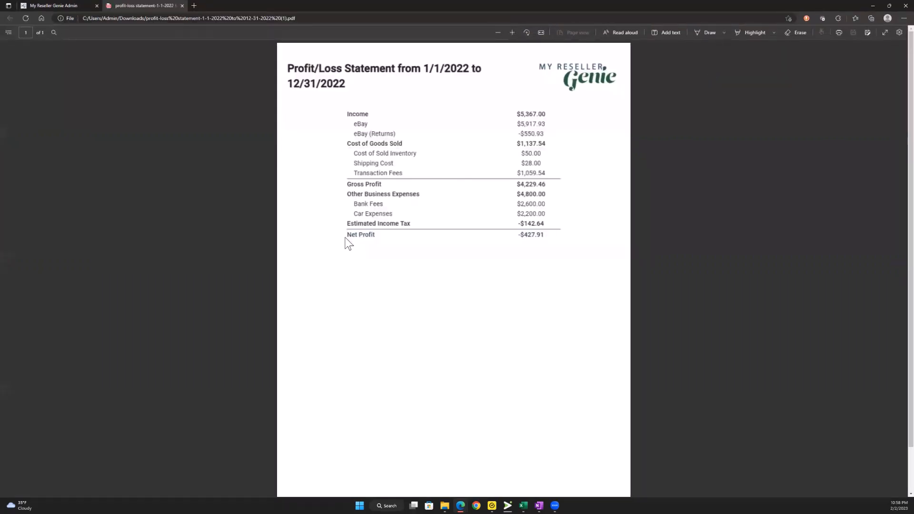
{"action": "mouse_move", "coordinate": [183, 7]}
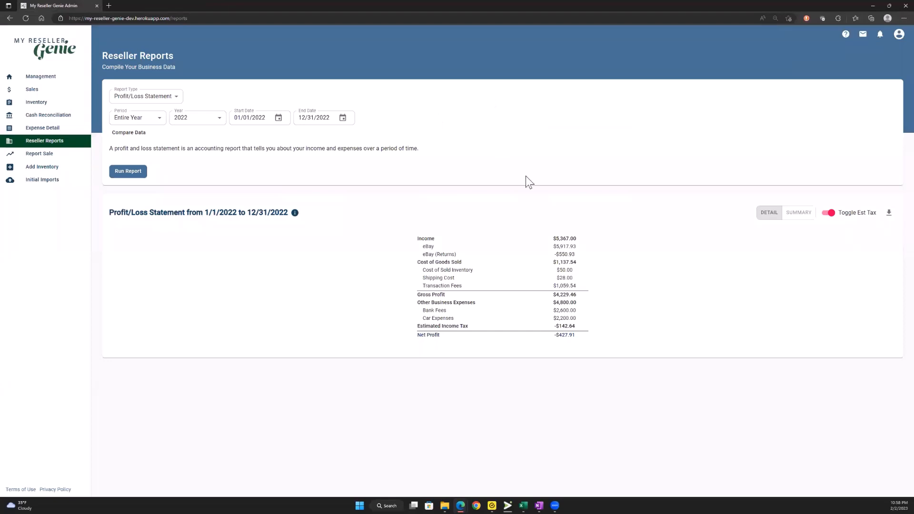
{"action": "mouse_move", "coordinate": [414, 192]}
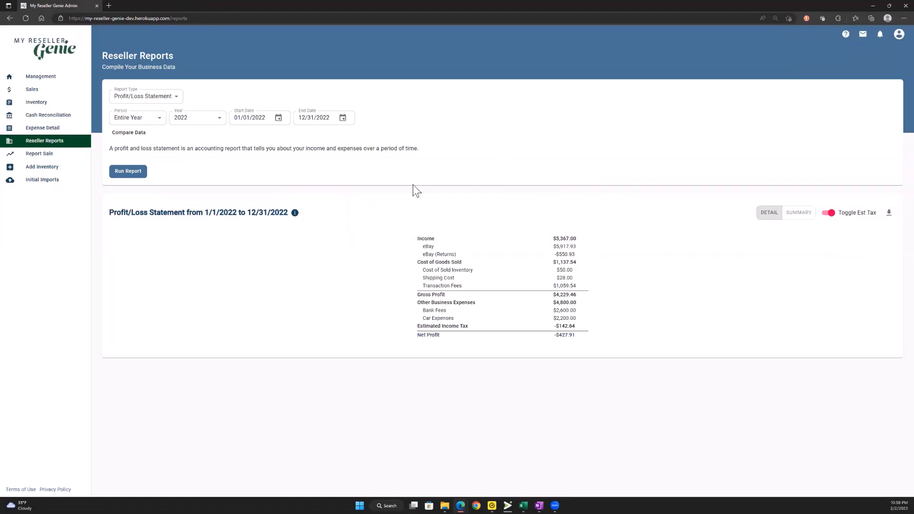
{"action": "mouse_move", "coordinate": [381, 190]}
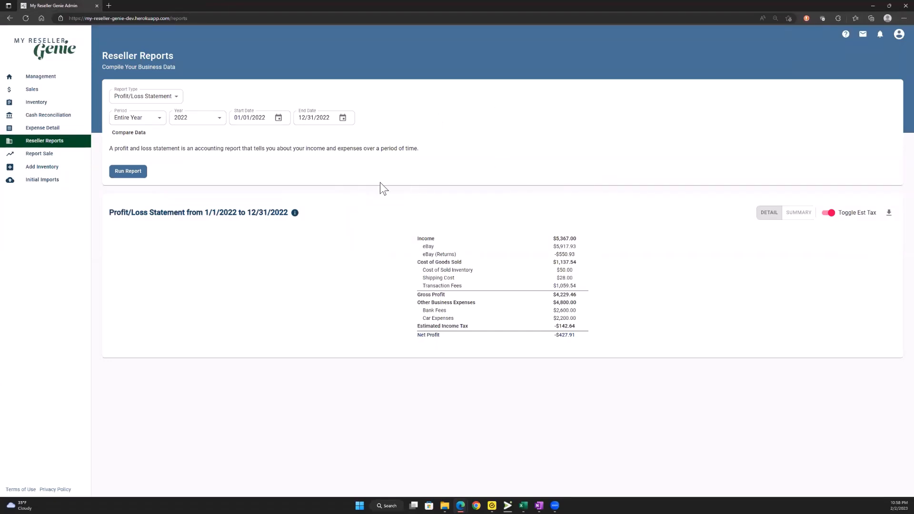